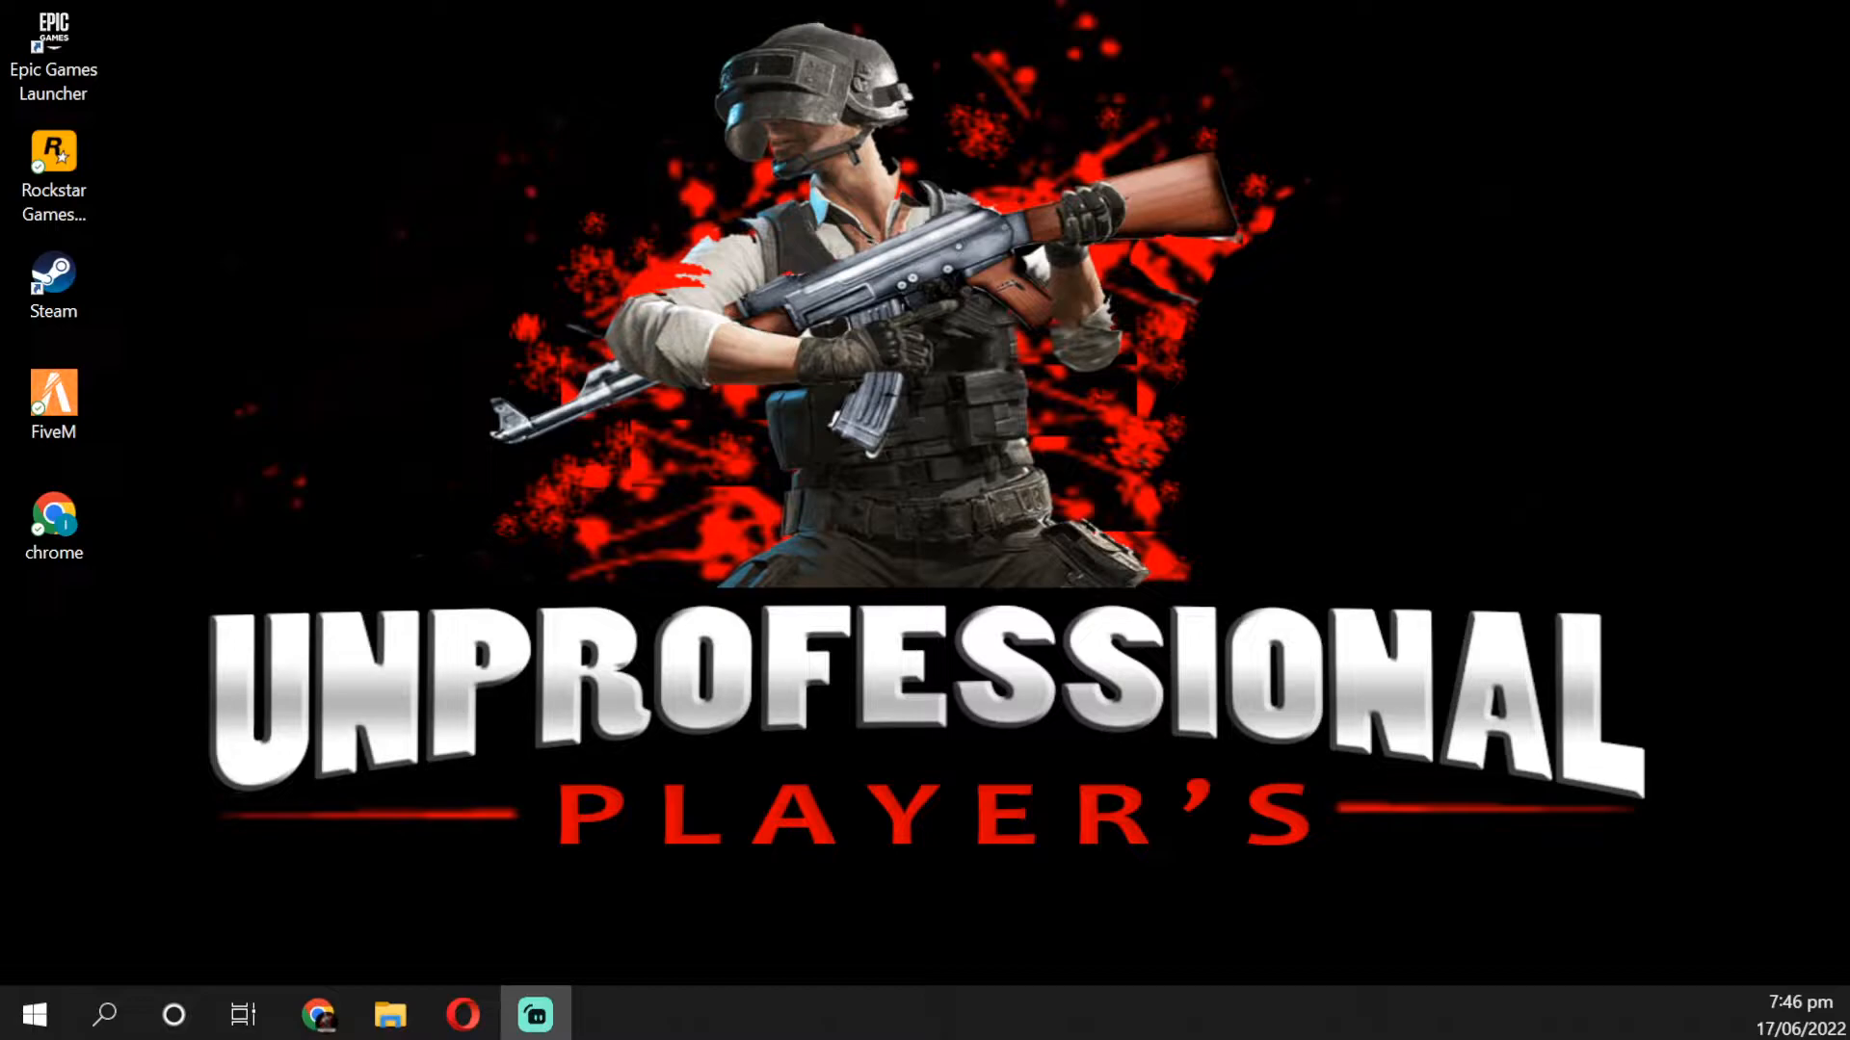
{"action": "mouse_move", "coordinate": [730, 655]}
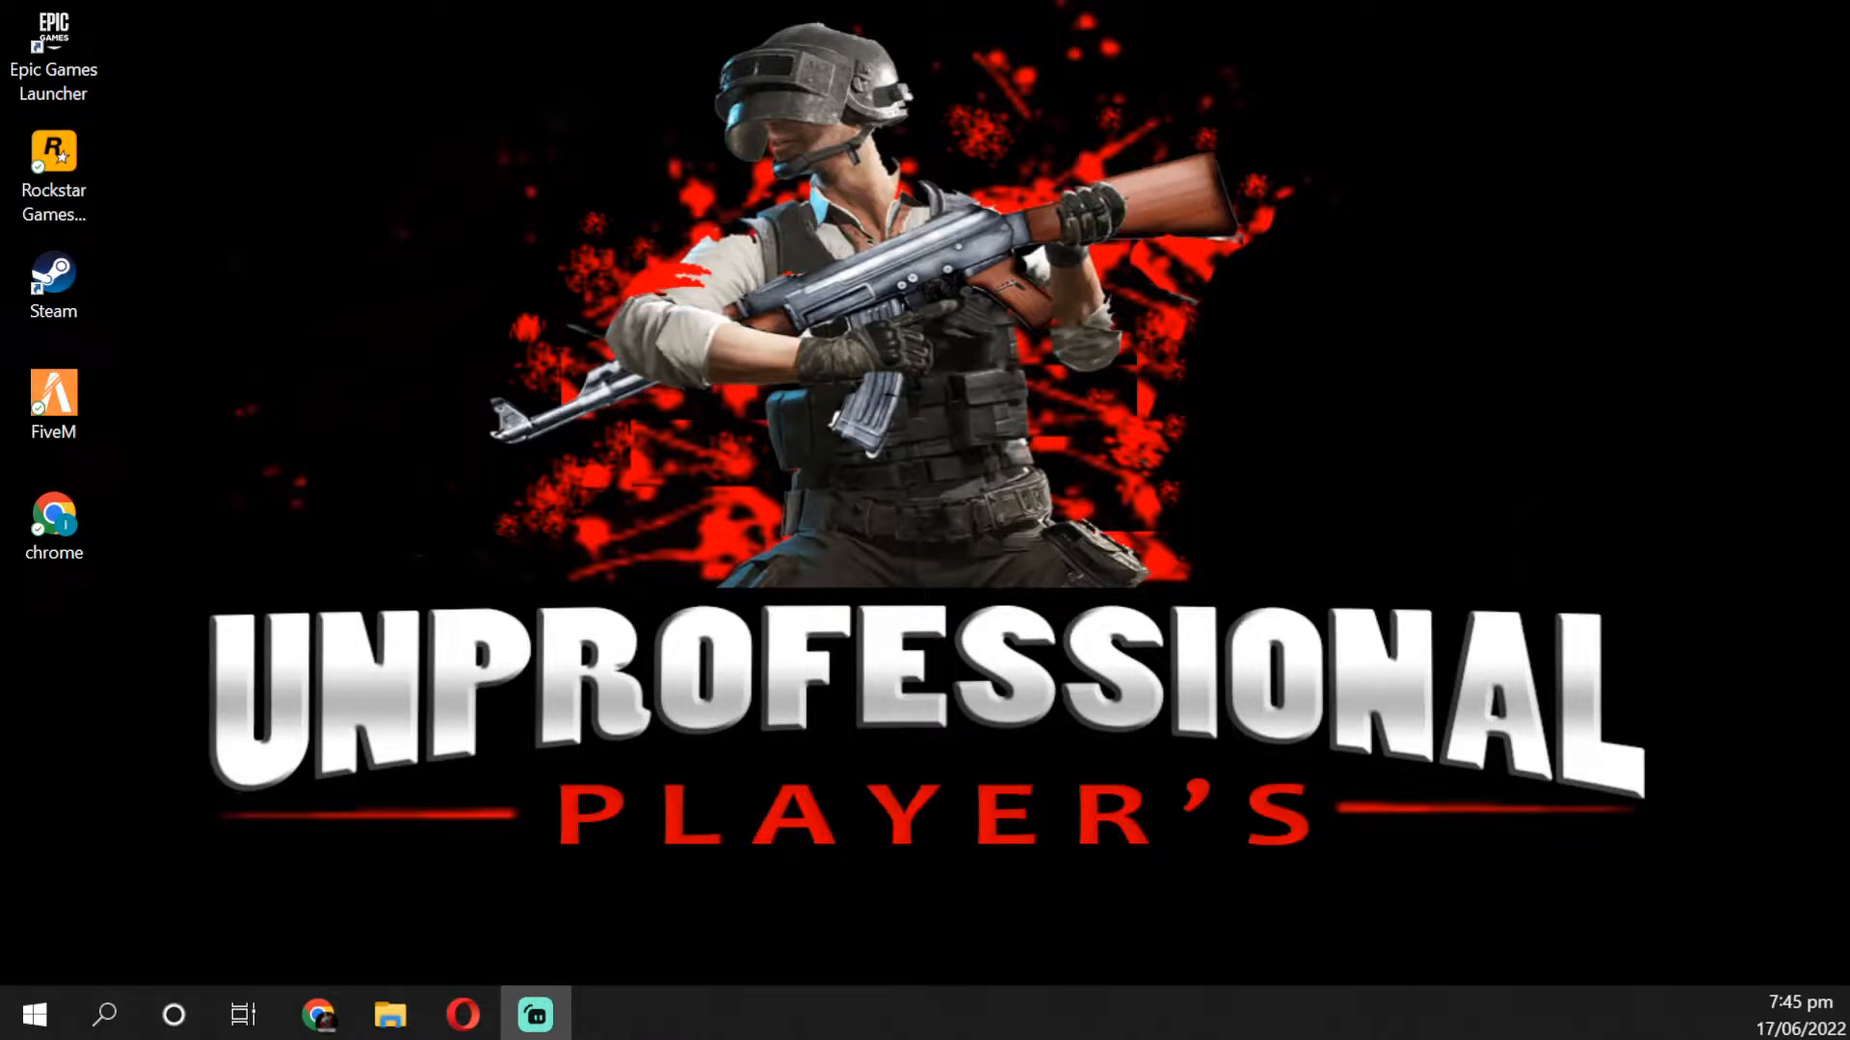
Bring the forest road photo up as the document to edit.
{"action": "left_click", "coordinate": [212, 1021]}
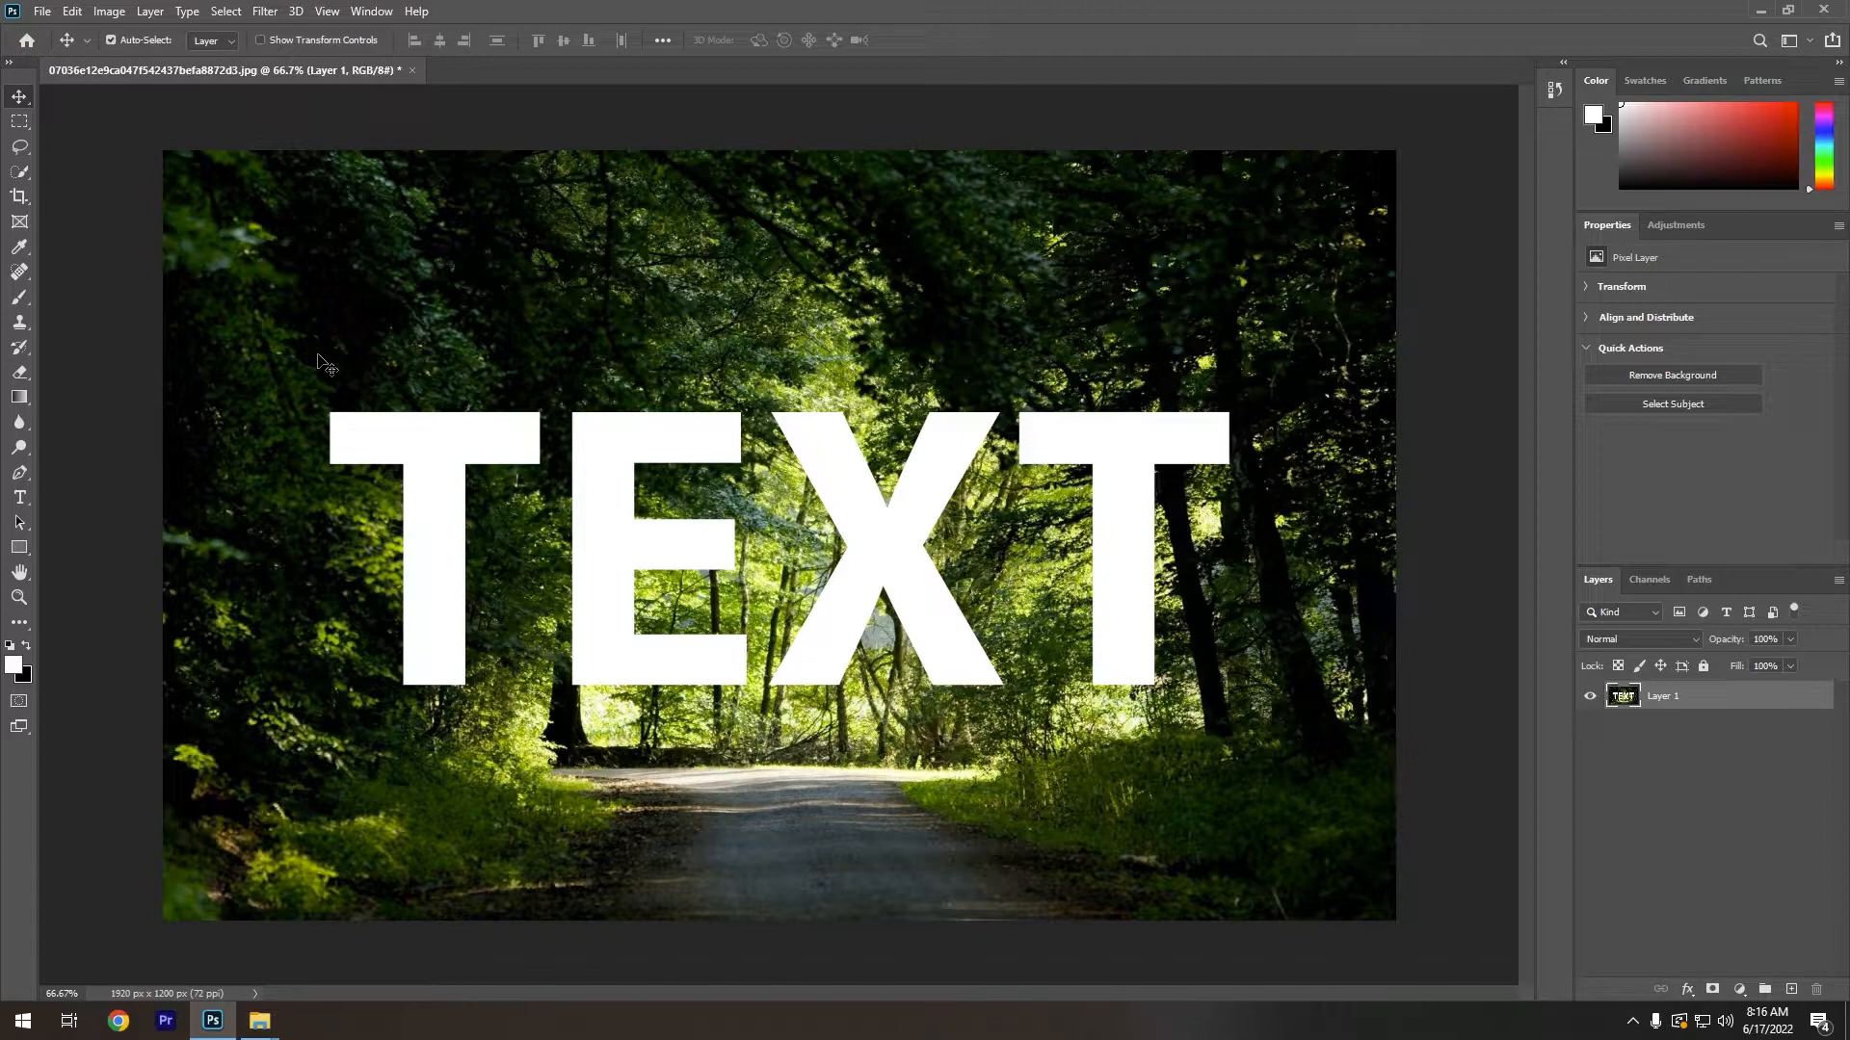
{"action": "mouse_move", "coordinate": [512, 601]}
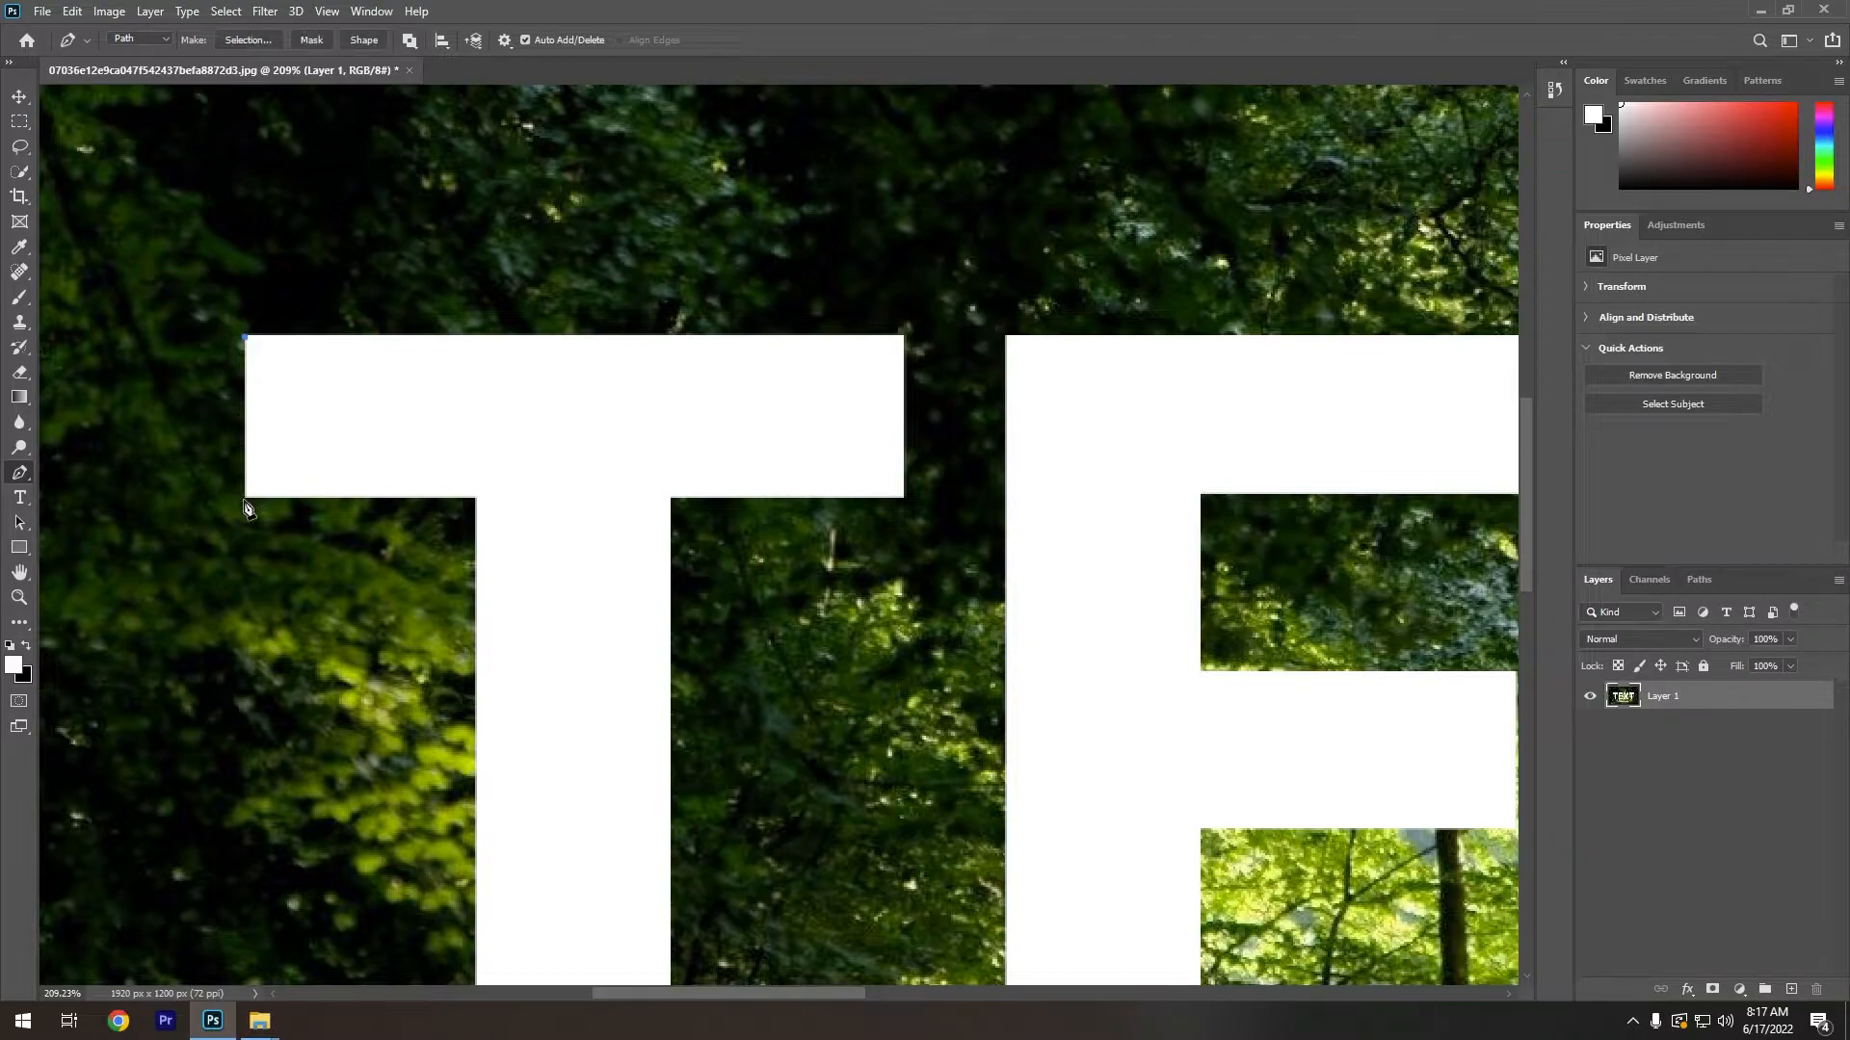
{"action": "mouse_move", "coordinate": [239, 376]}
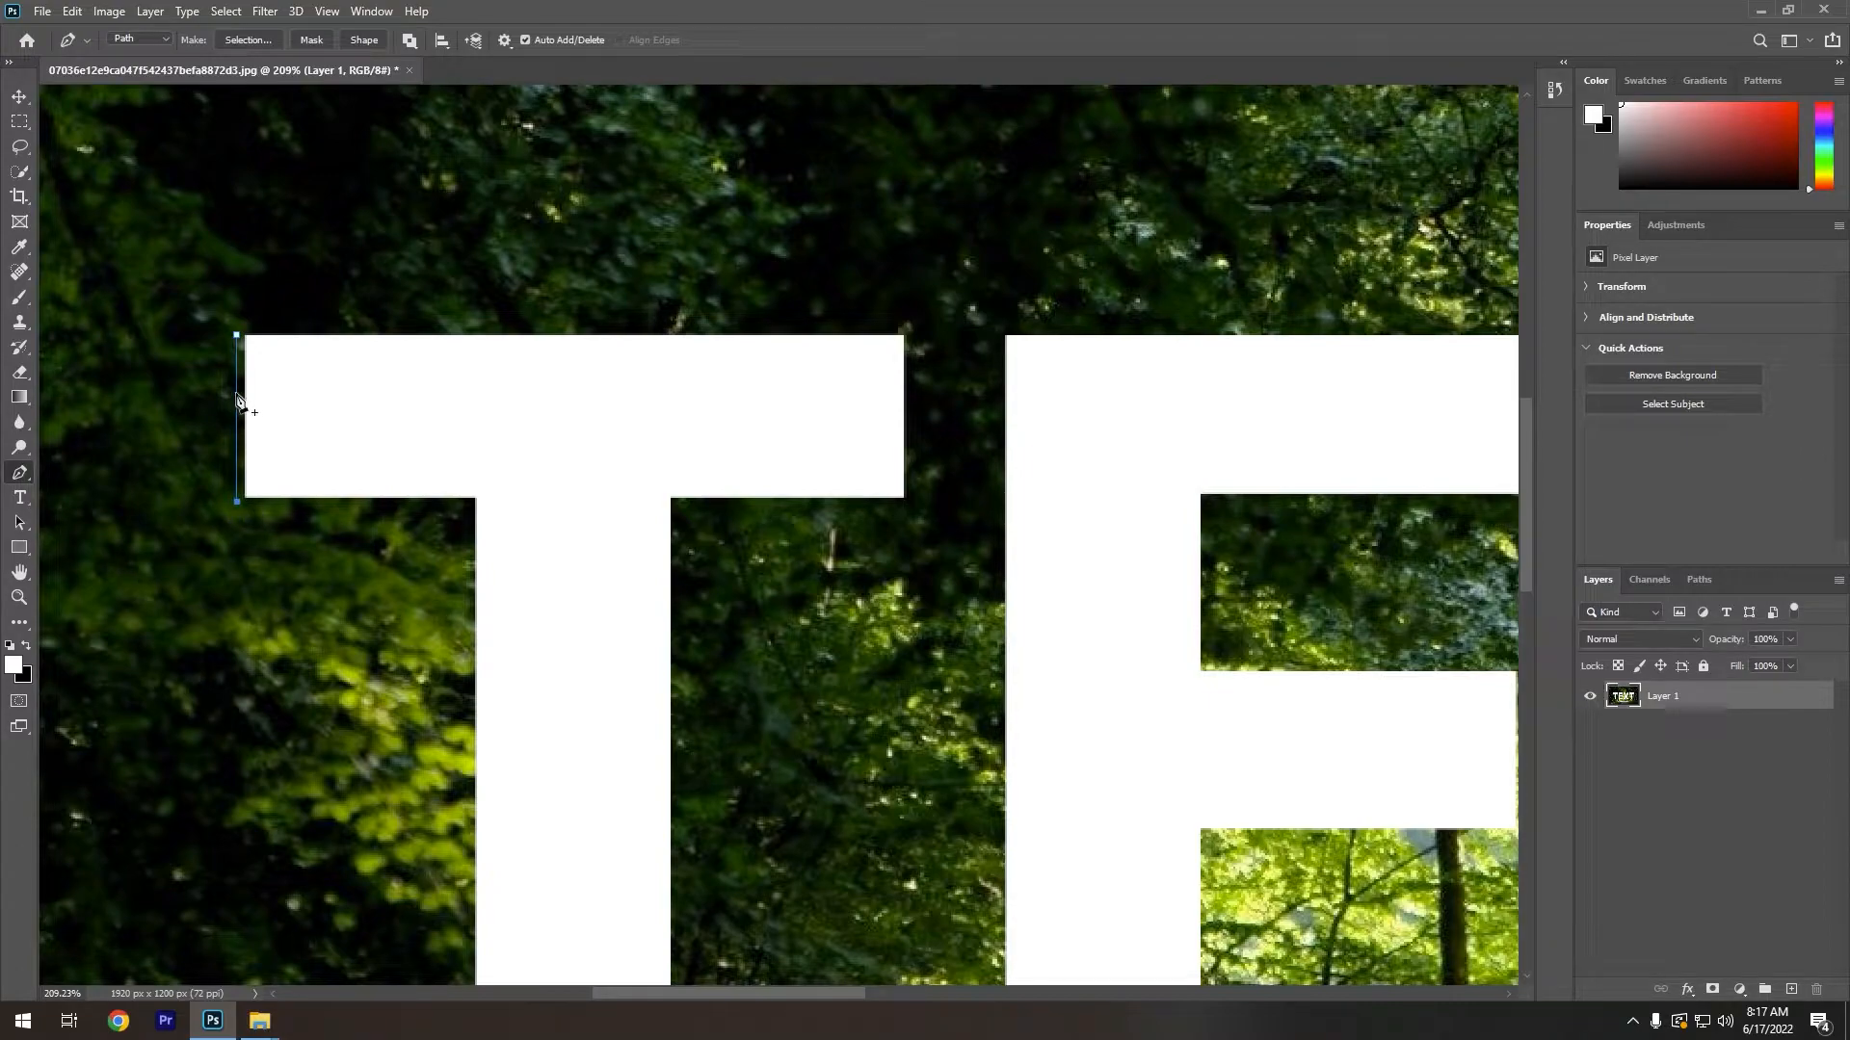
{"action": "mouse_move", "coordinate": [333, 522]}
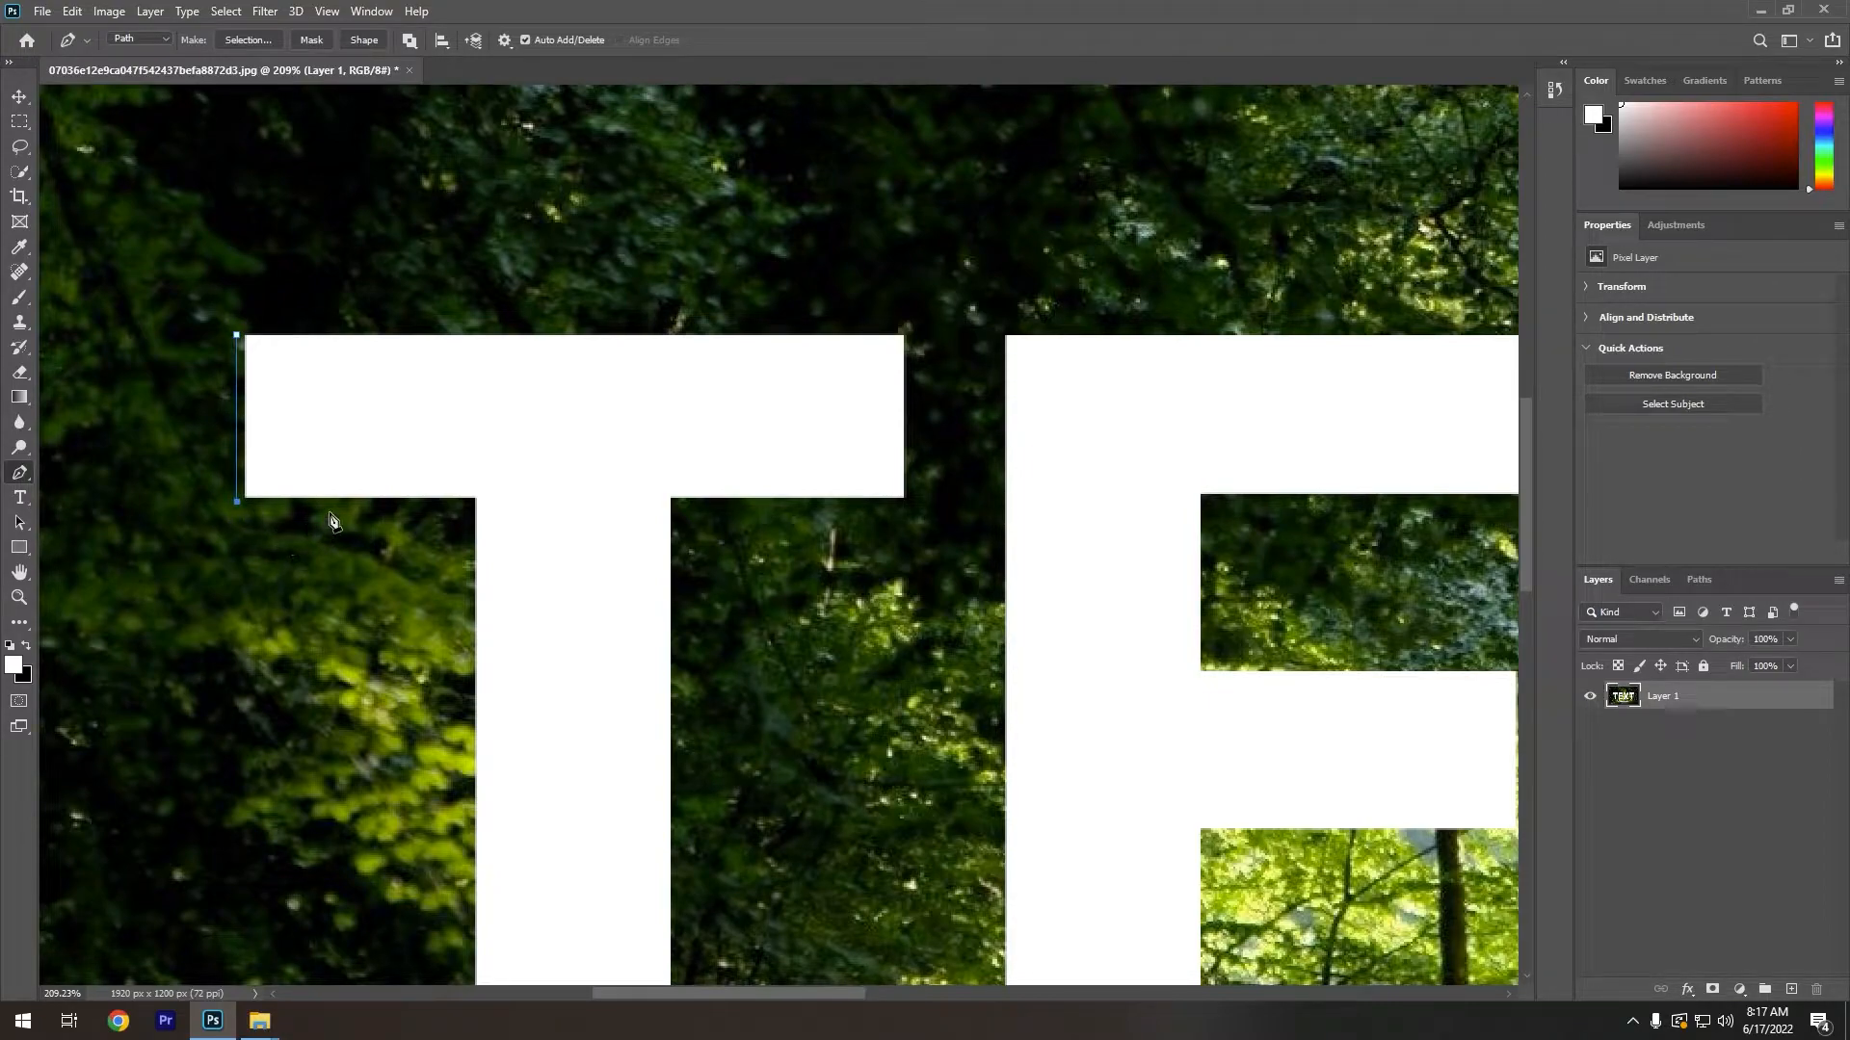
{"action": "mouse_move", "coordinate": [243, 378]}
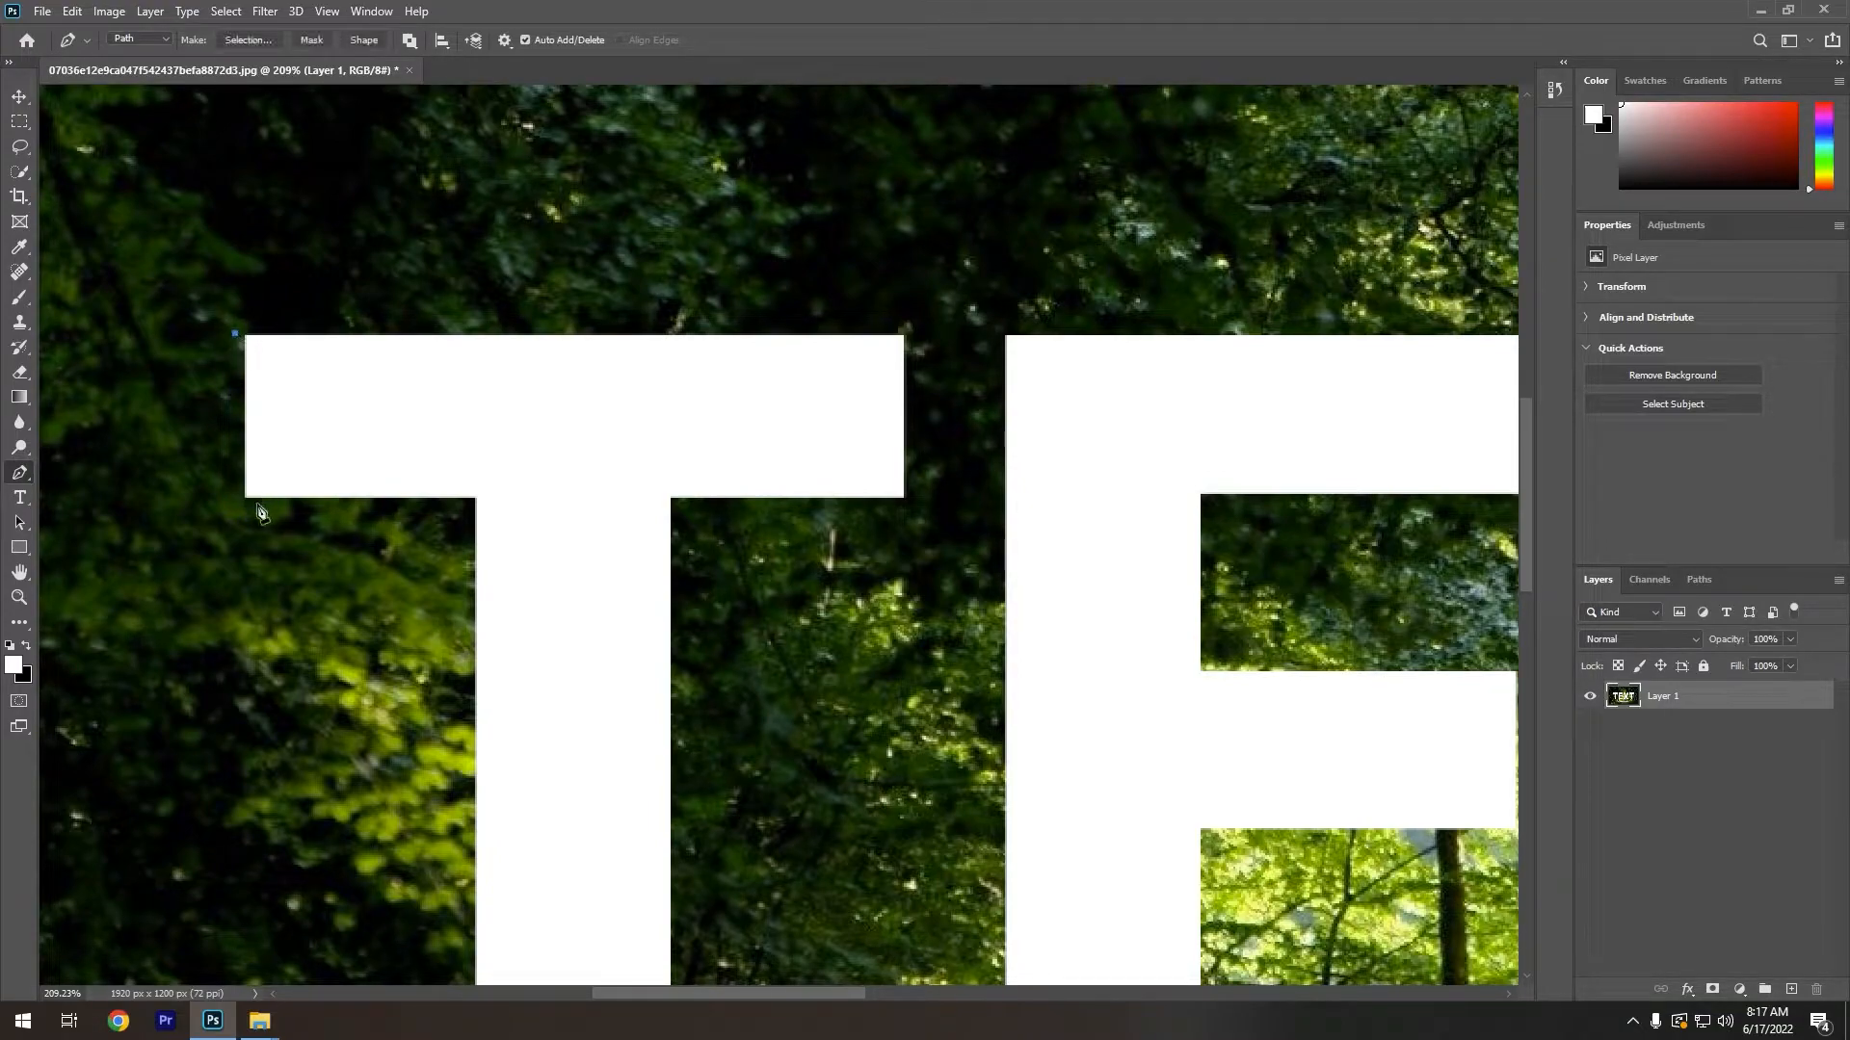
Complete the first T's path and convert it to a selection with 0 feather.
{"action": "left_click", "coordinate": [235, 505]}
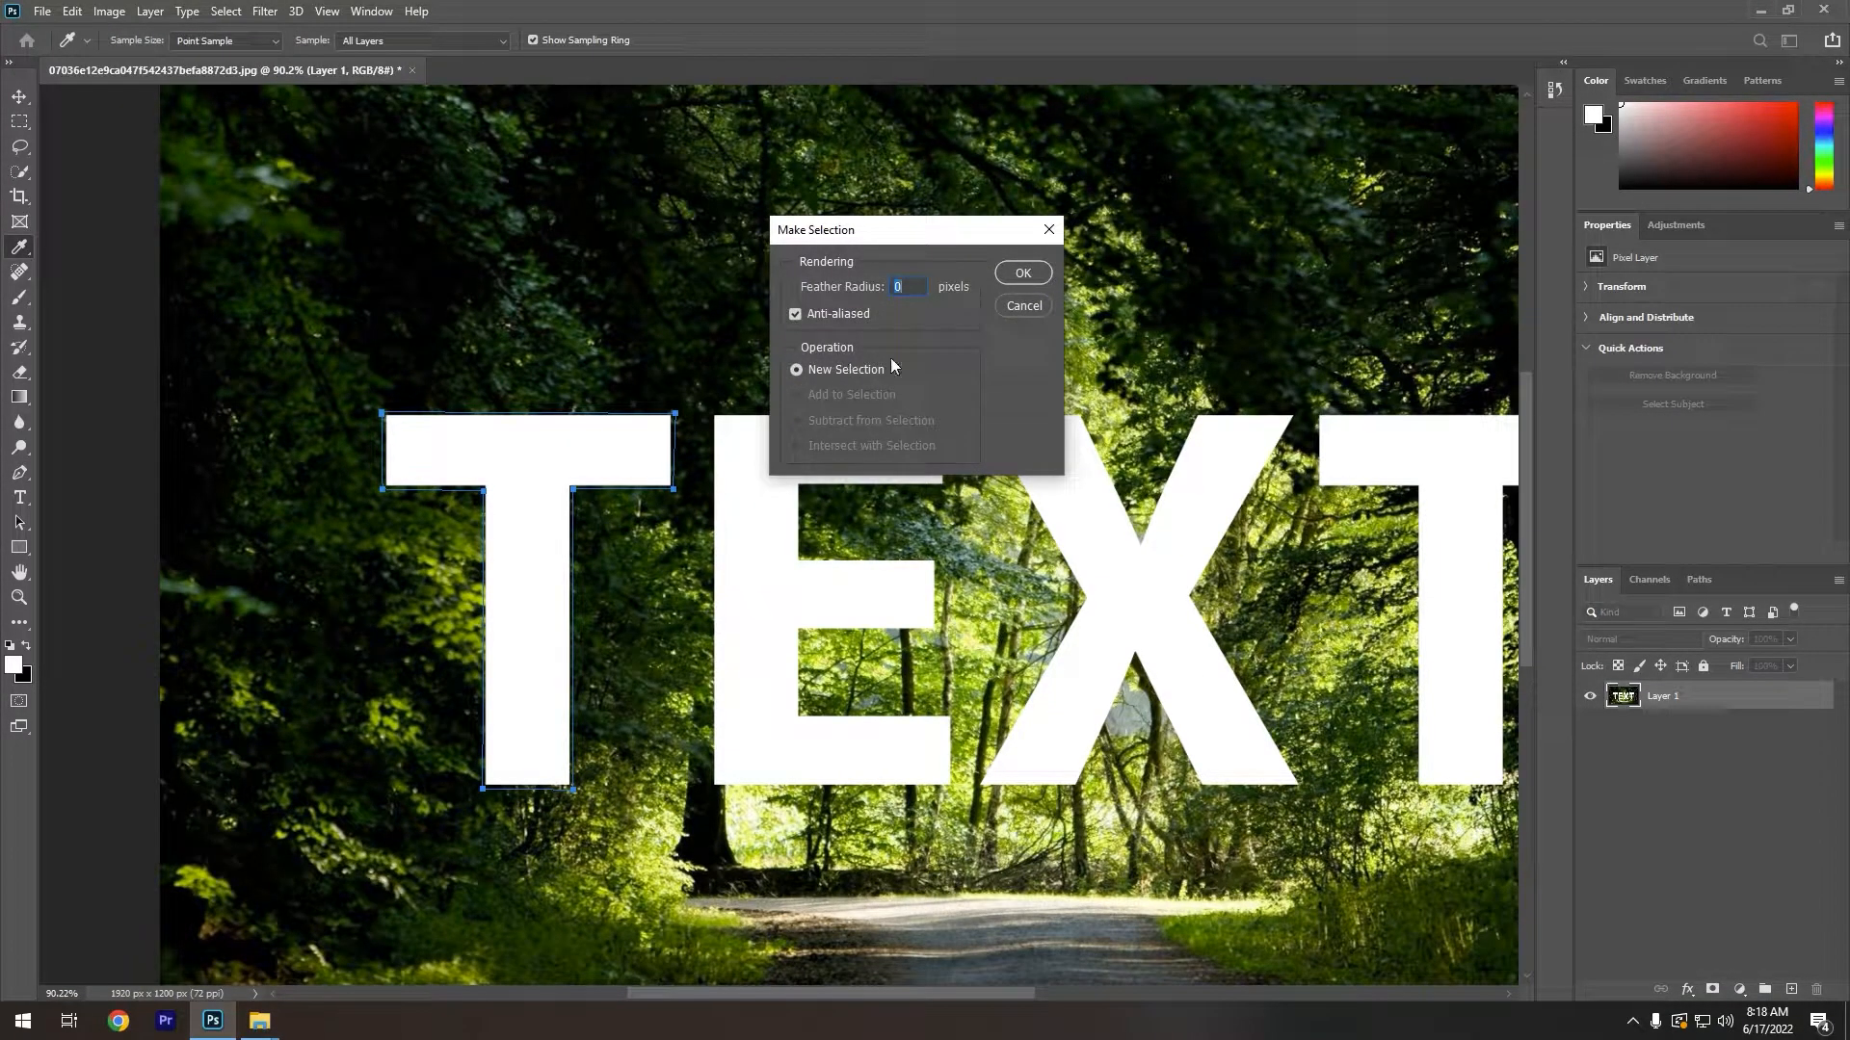
{"action": "left_click", "coordinate": [1021, 272]}
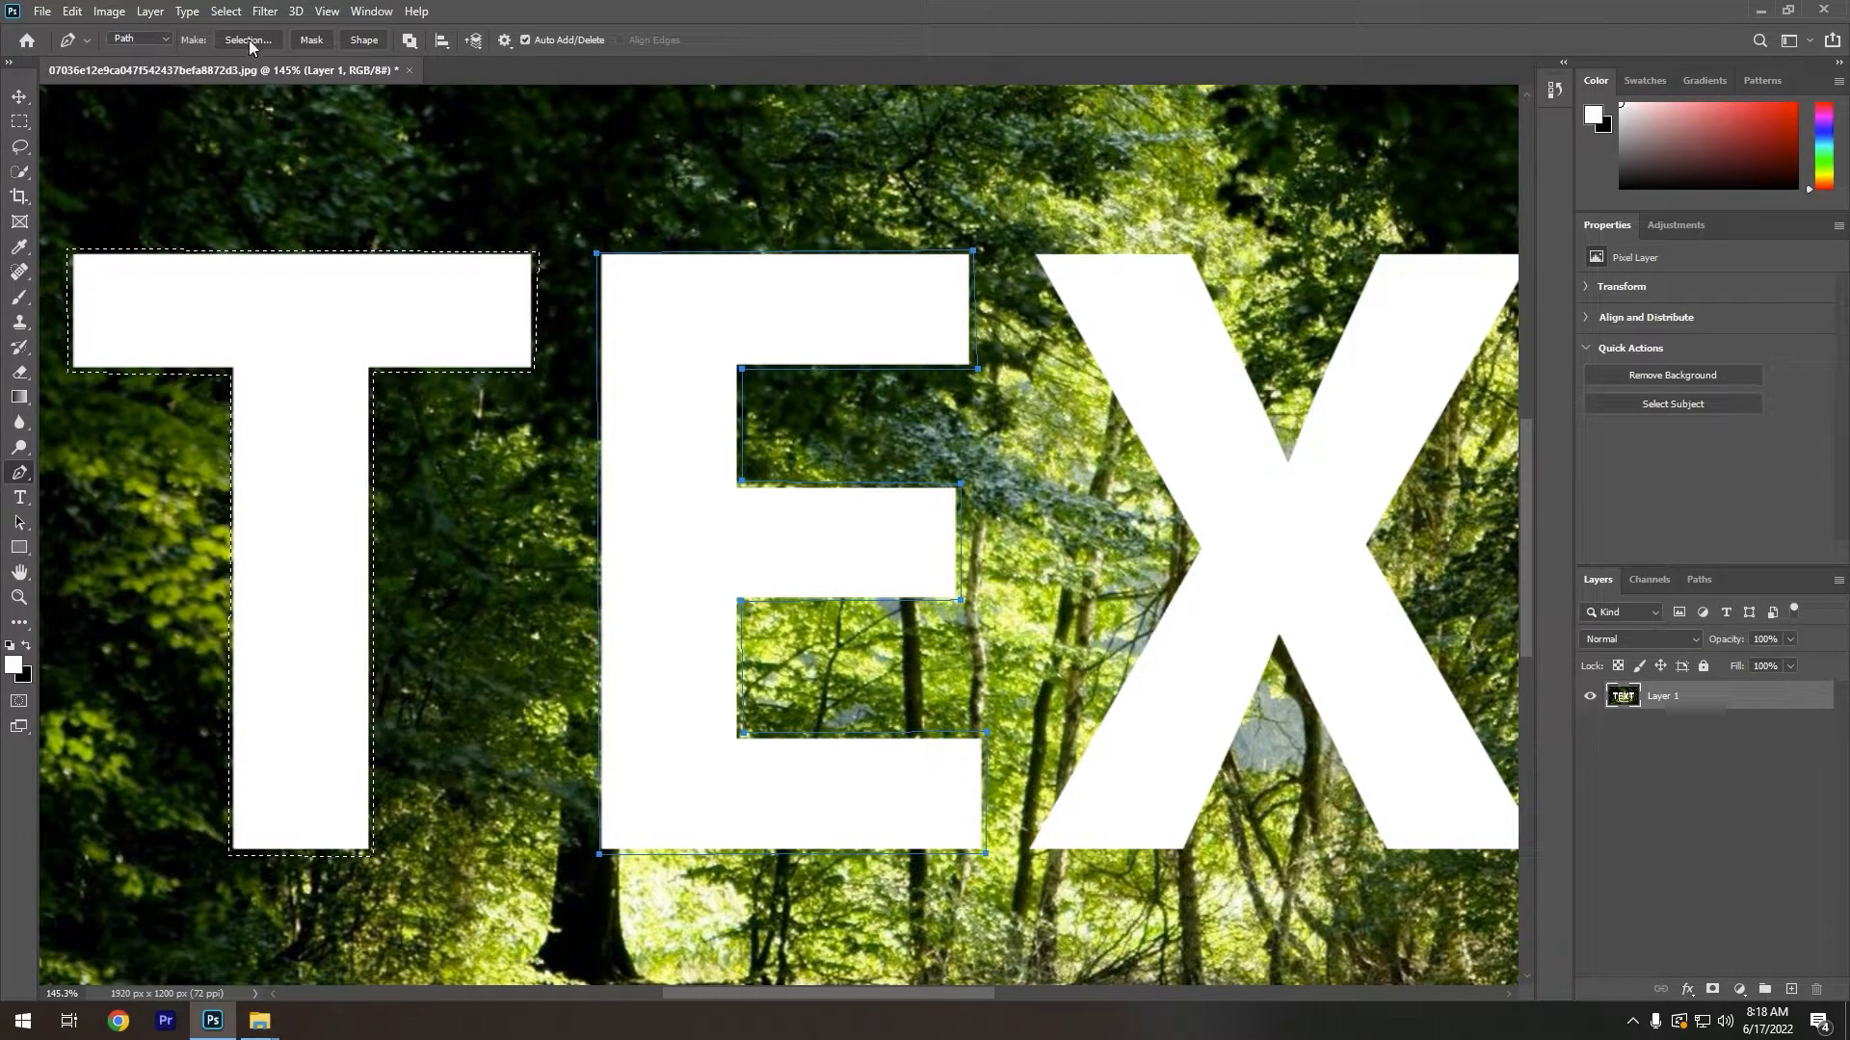
Convert the E path into a selection added to the existing T selection.
{"action": "left_click", "coordinate": [249, 38]}
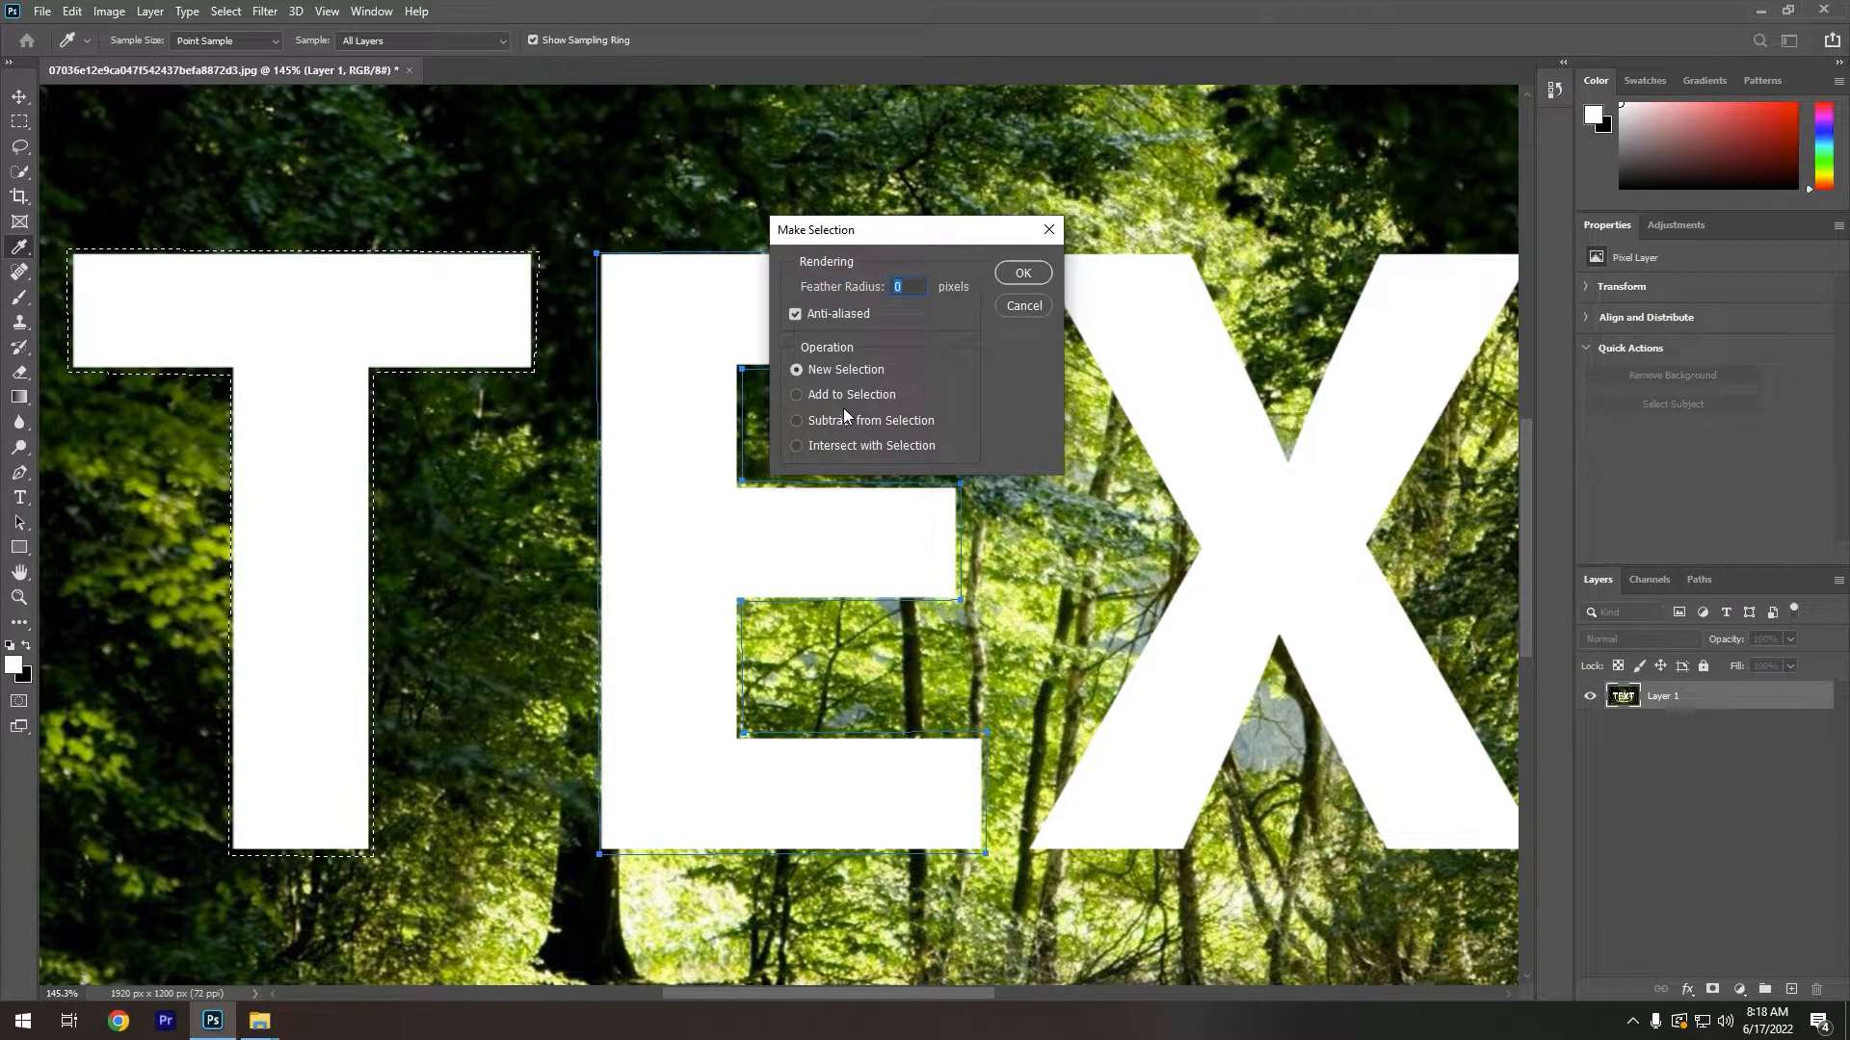
{"action": "left_click", "coordinate": [1021, 271]}
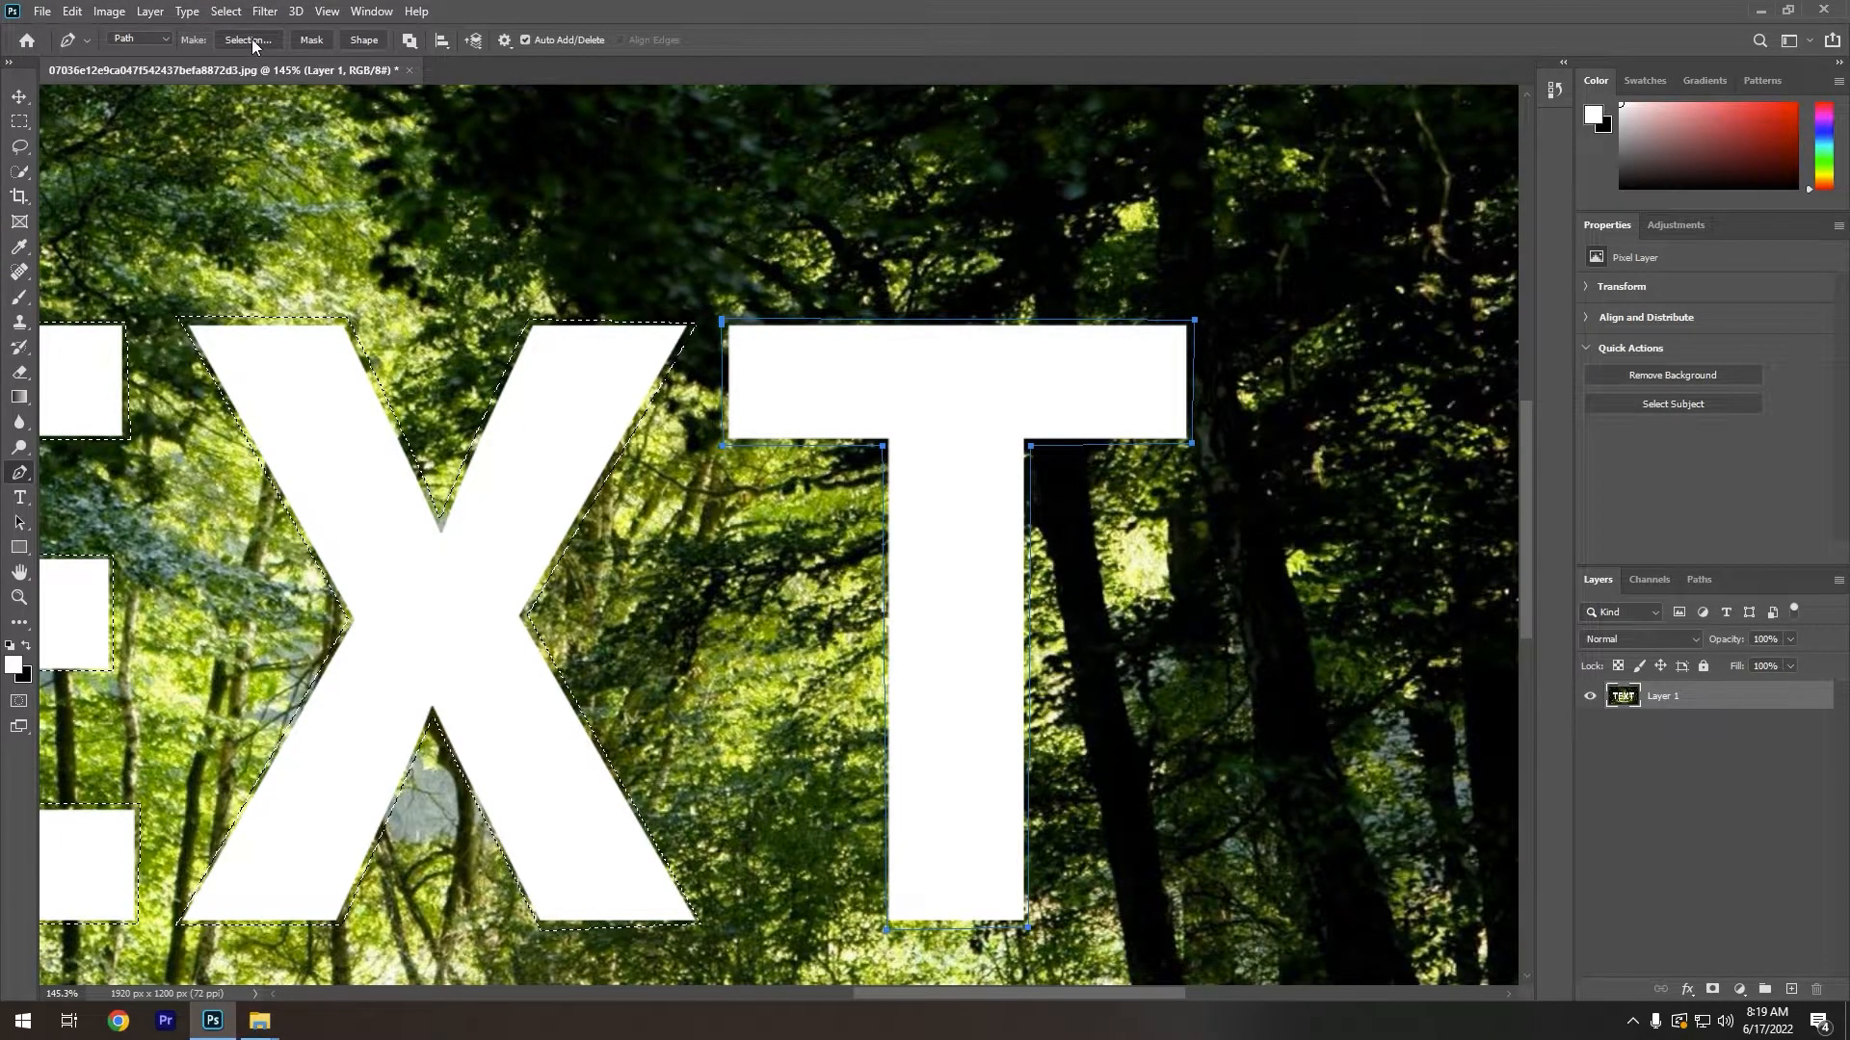
Add the final T's path to the selection so all four letters are selected.
{"action": "left_click", "coordinate": [248, 39]}
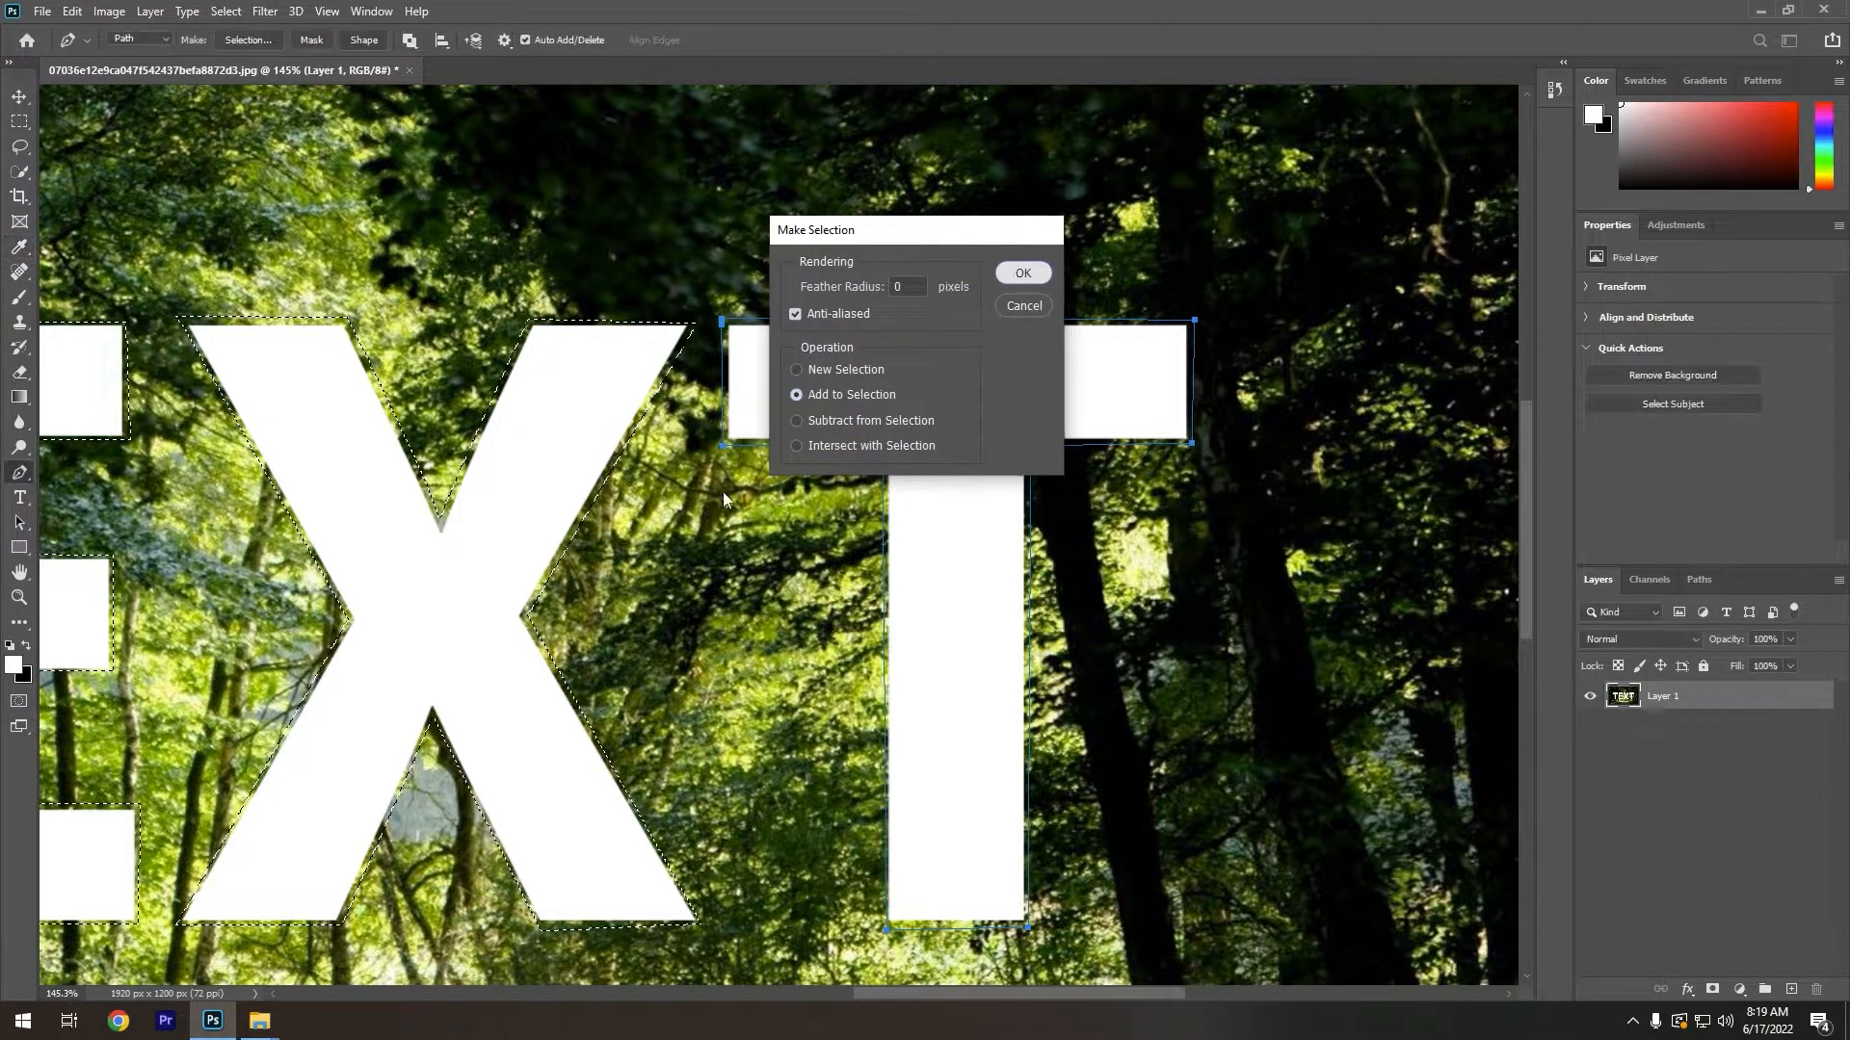
{"action": "left_click", "coordinate": [1021, 272]}
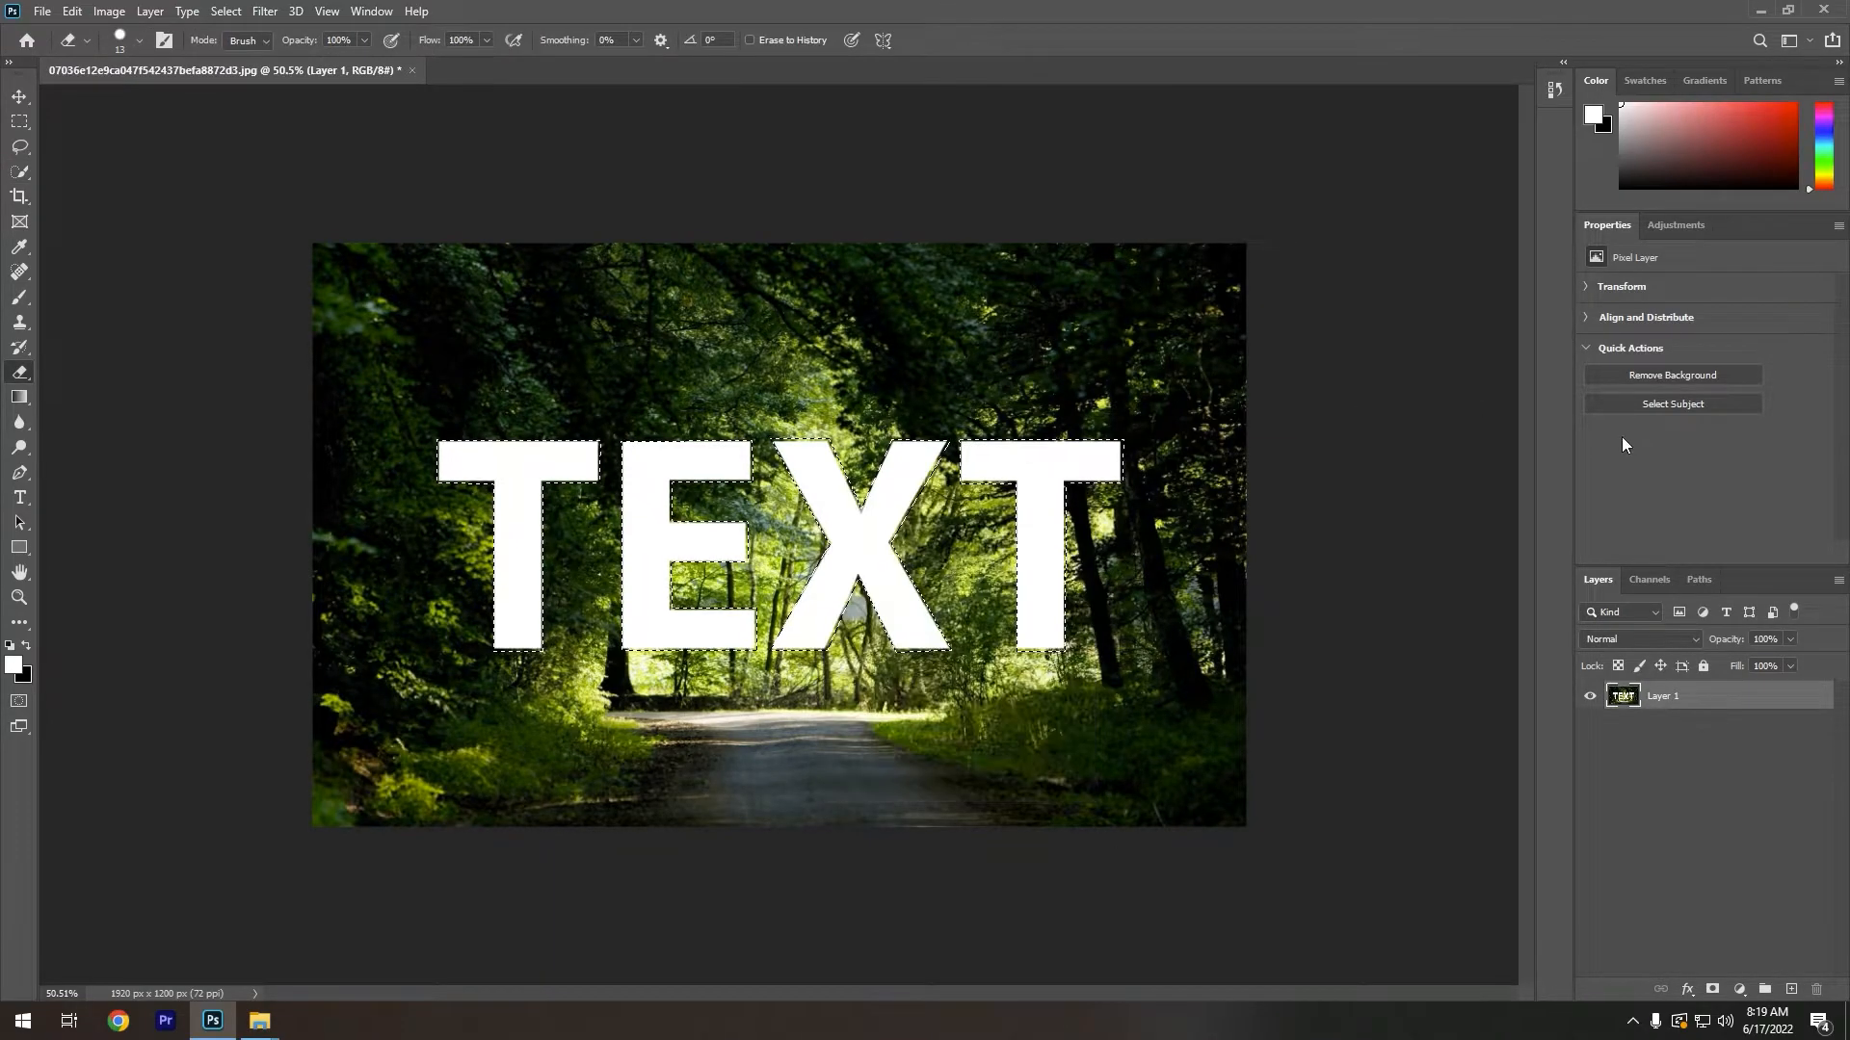
Fill the selected TEXT letters using Content-Aware contents.
{"action": "right_click", "coordinate": [779, 543]}
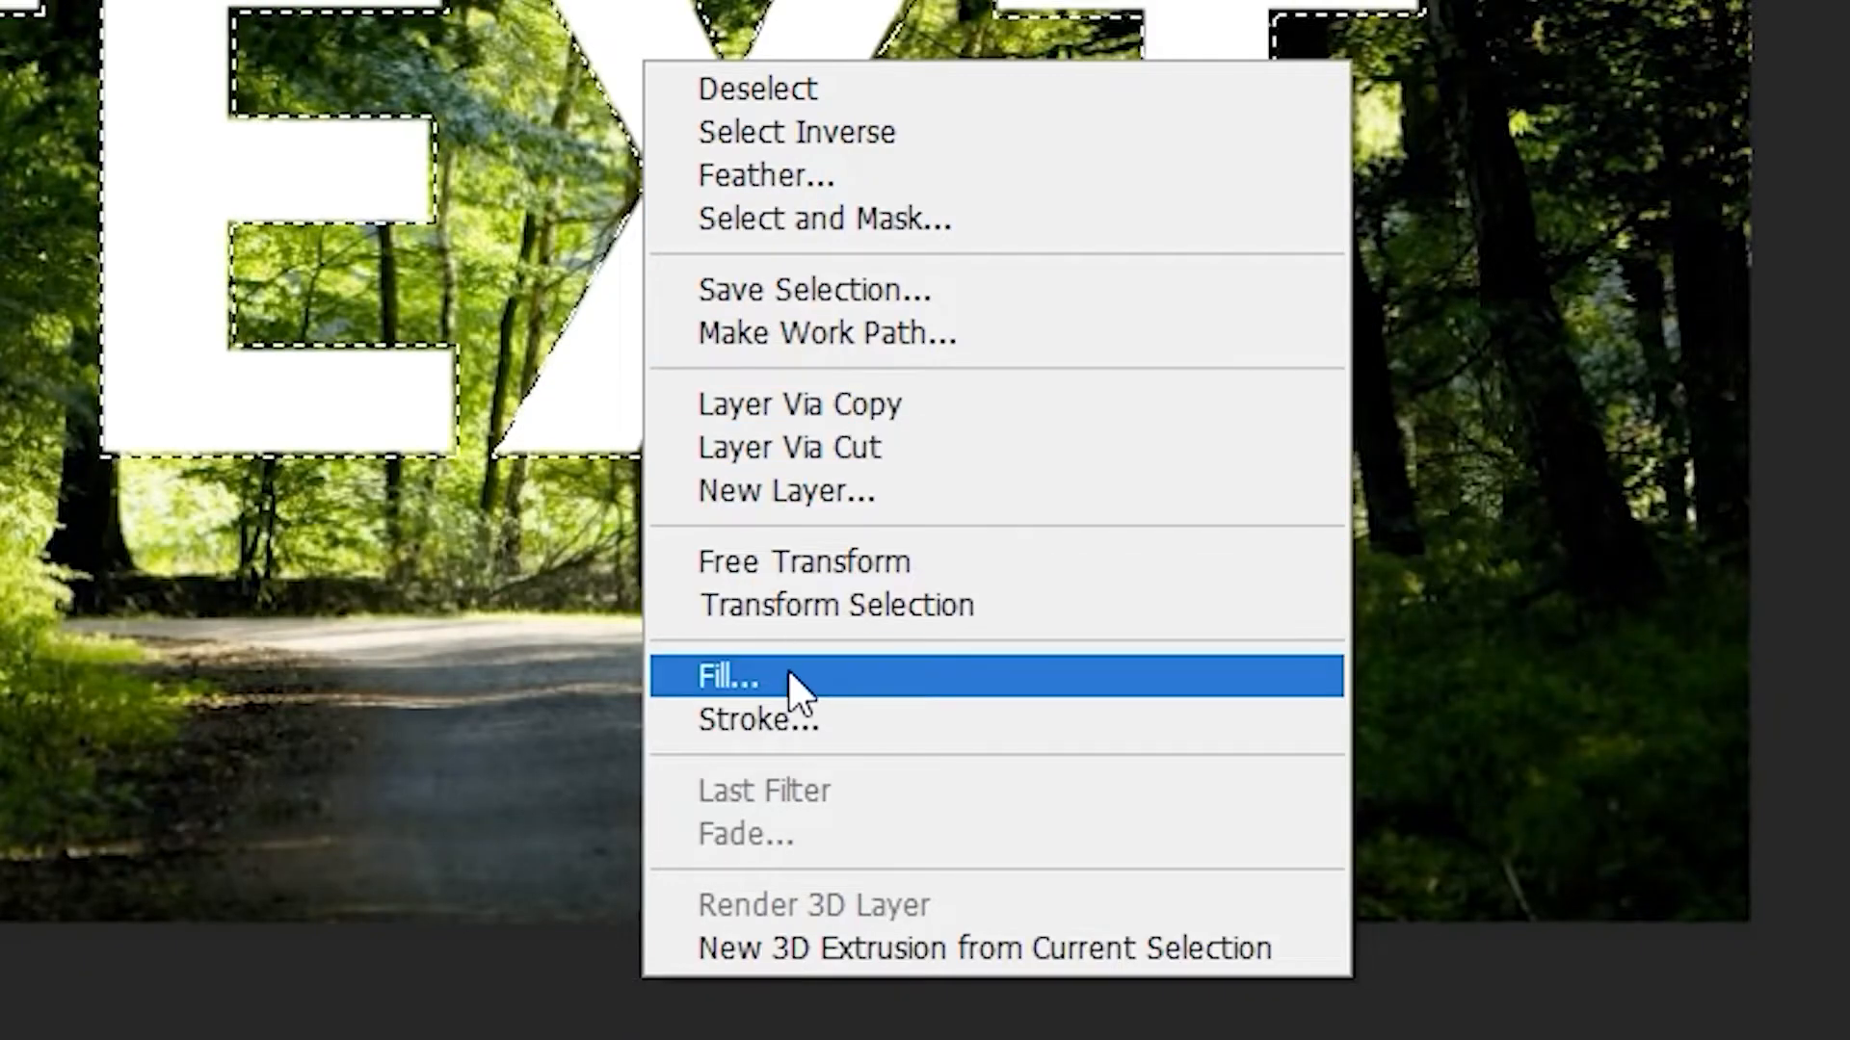
{"action": "left_click", "coordinate": [727, 678]}
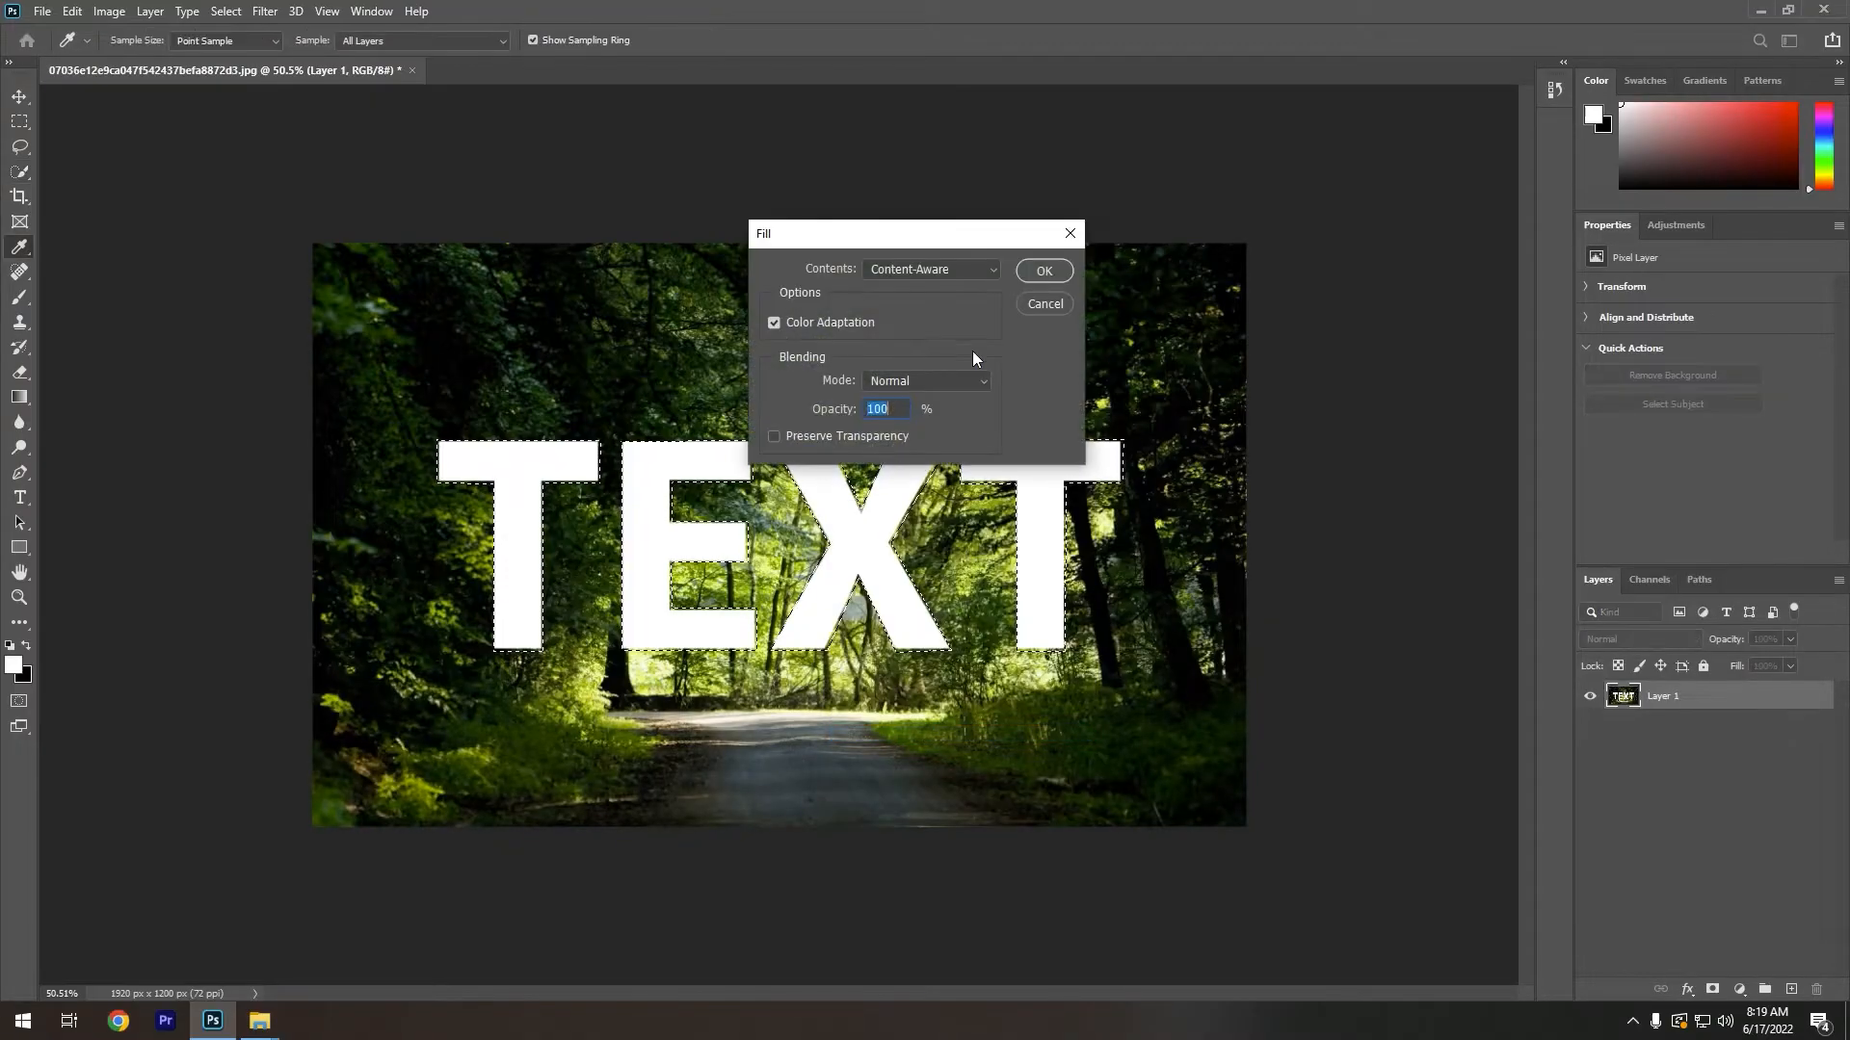
{"action": "mouse_move", "coordinate": [929, 303]}
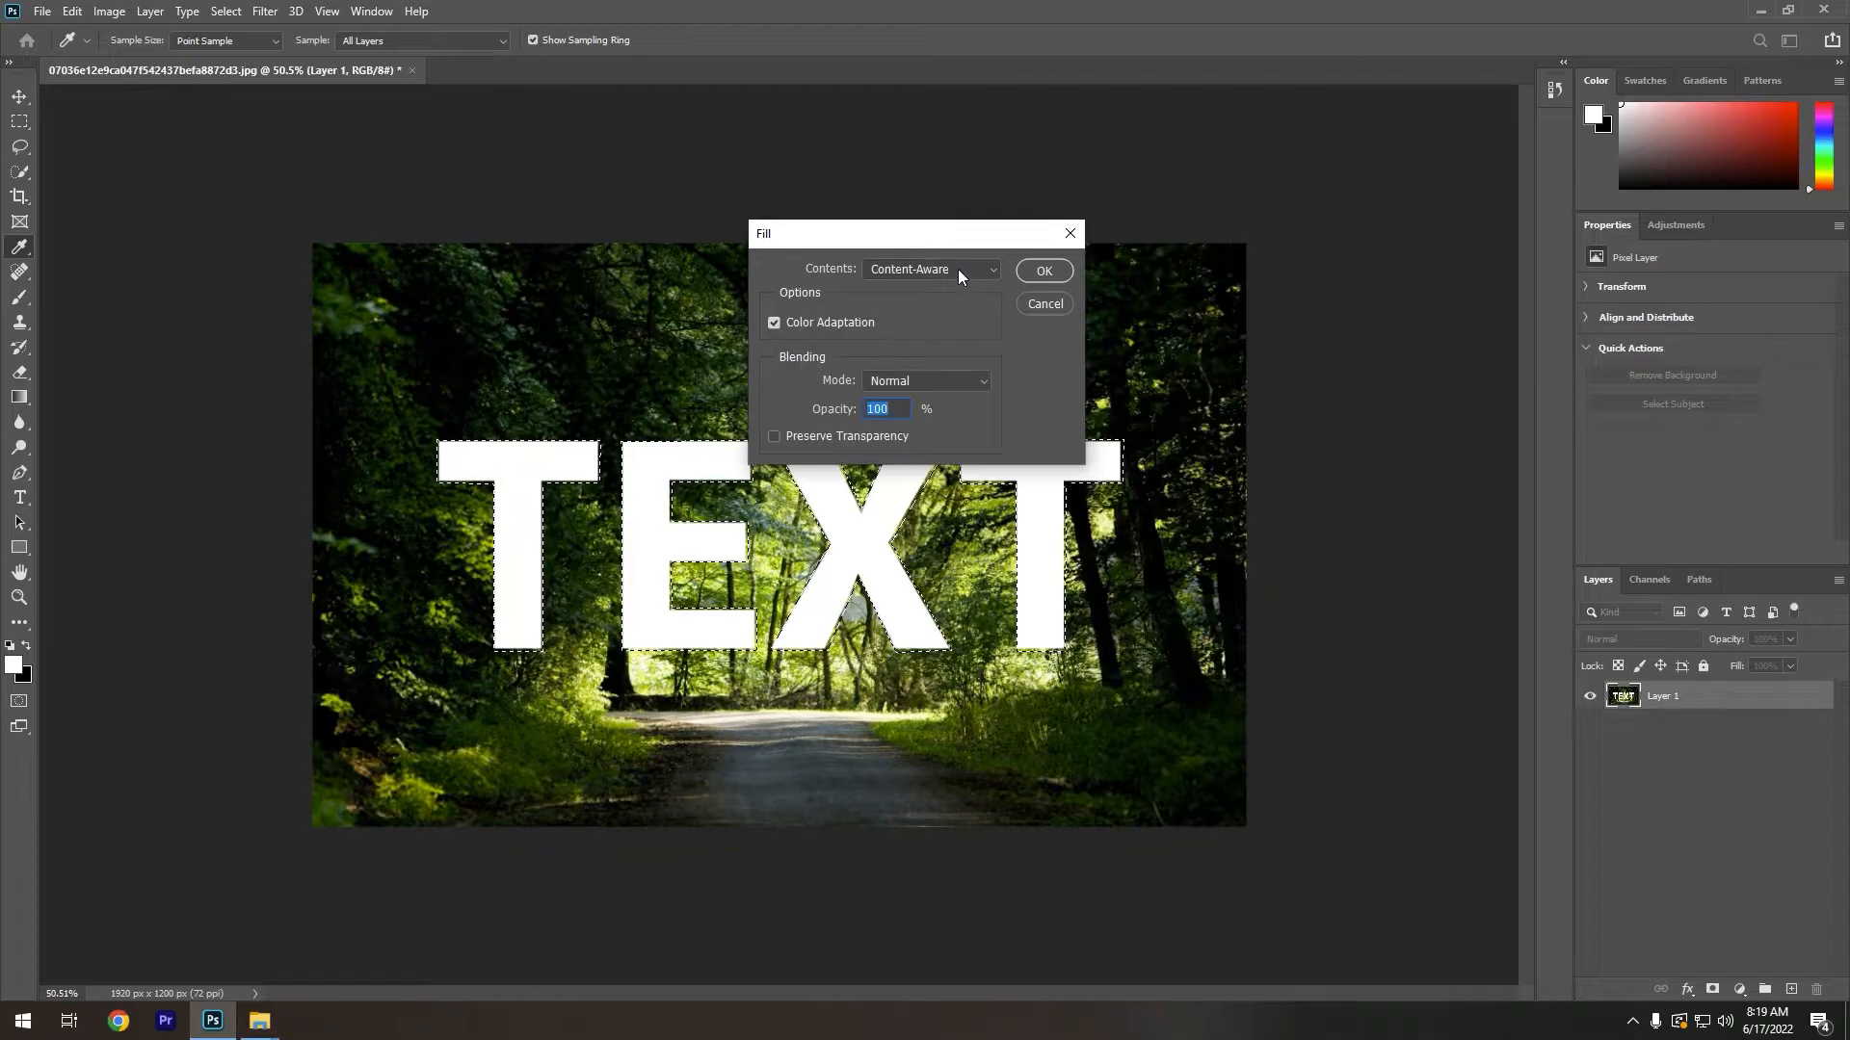
{"action": "left_click", "coordinate": [930, 270]}
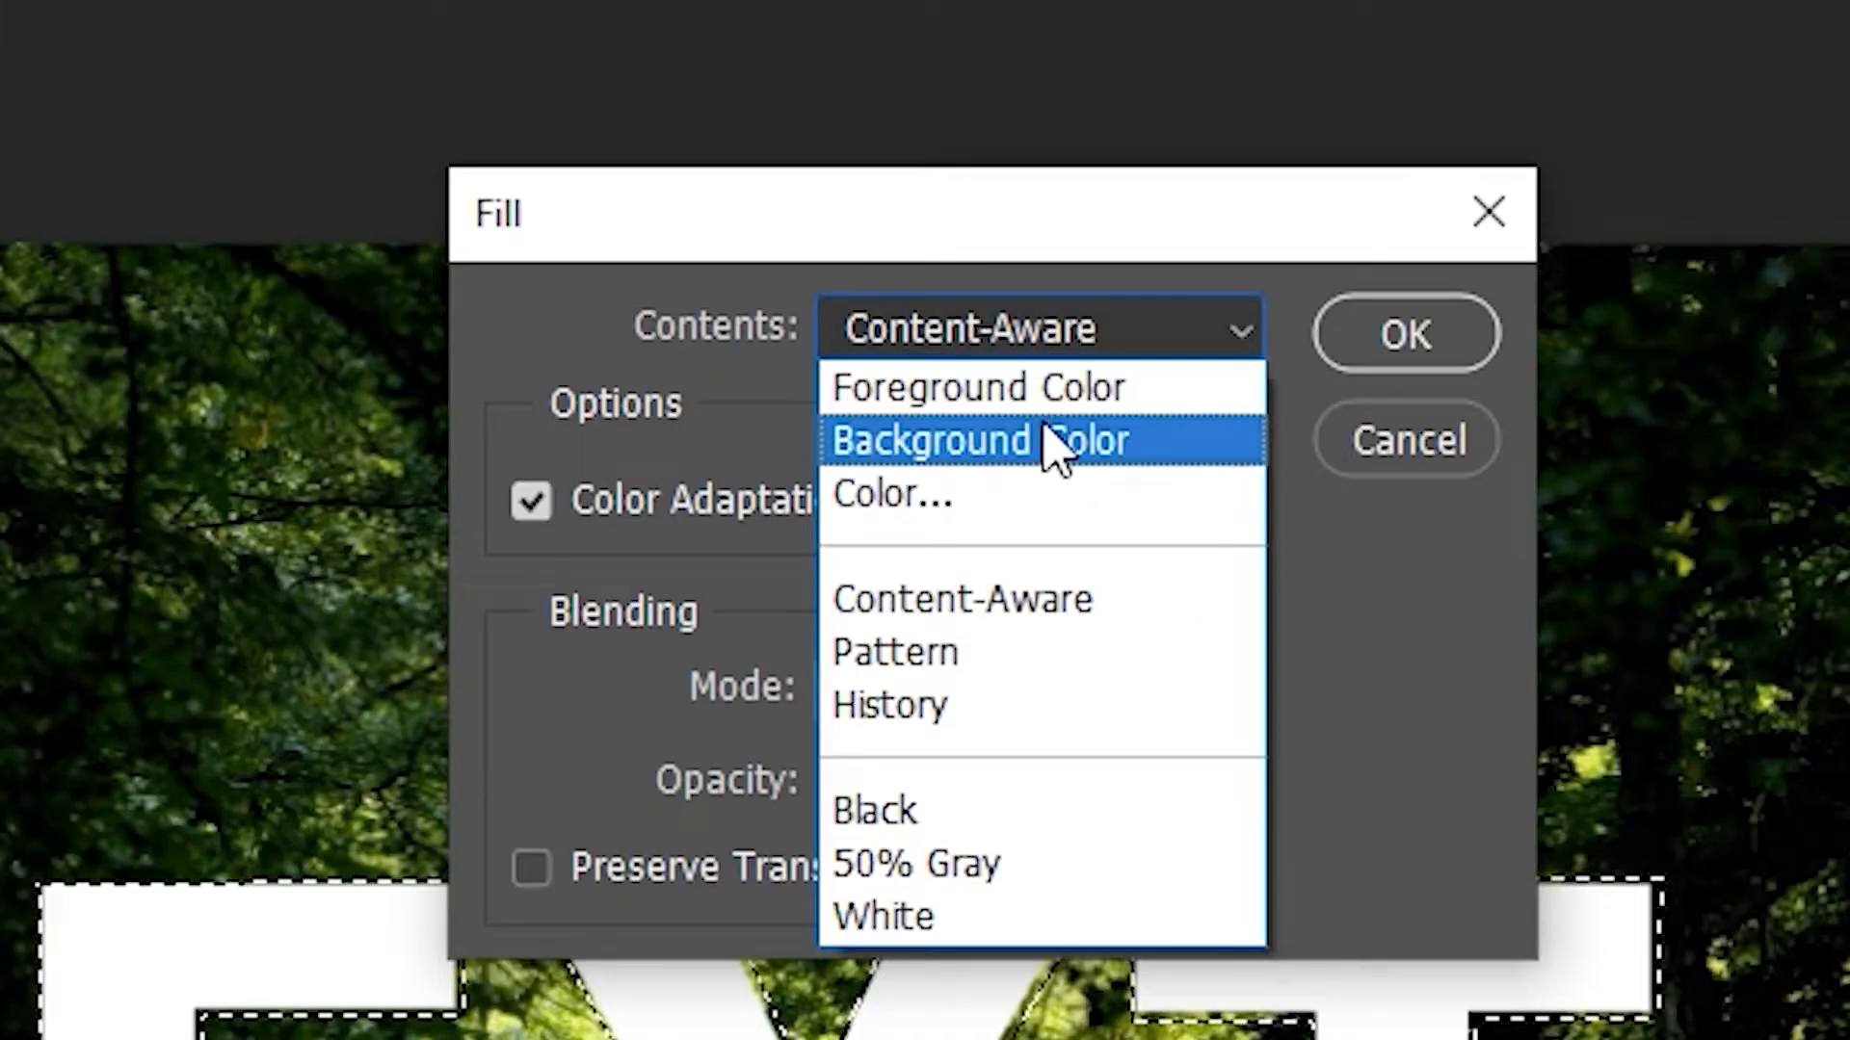
{"action": "mouse_move", "coordinate": [1027, 638]}
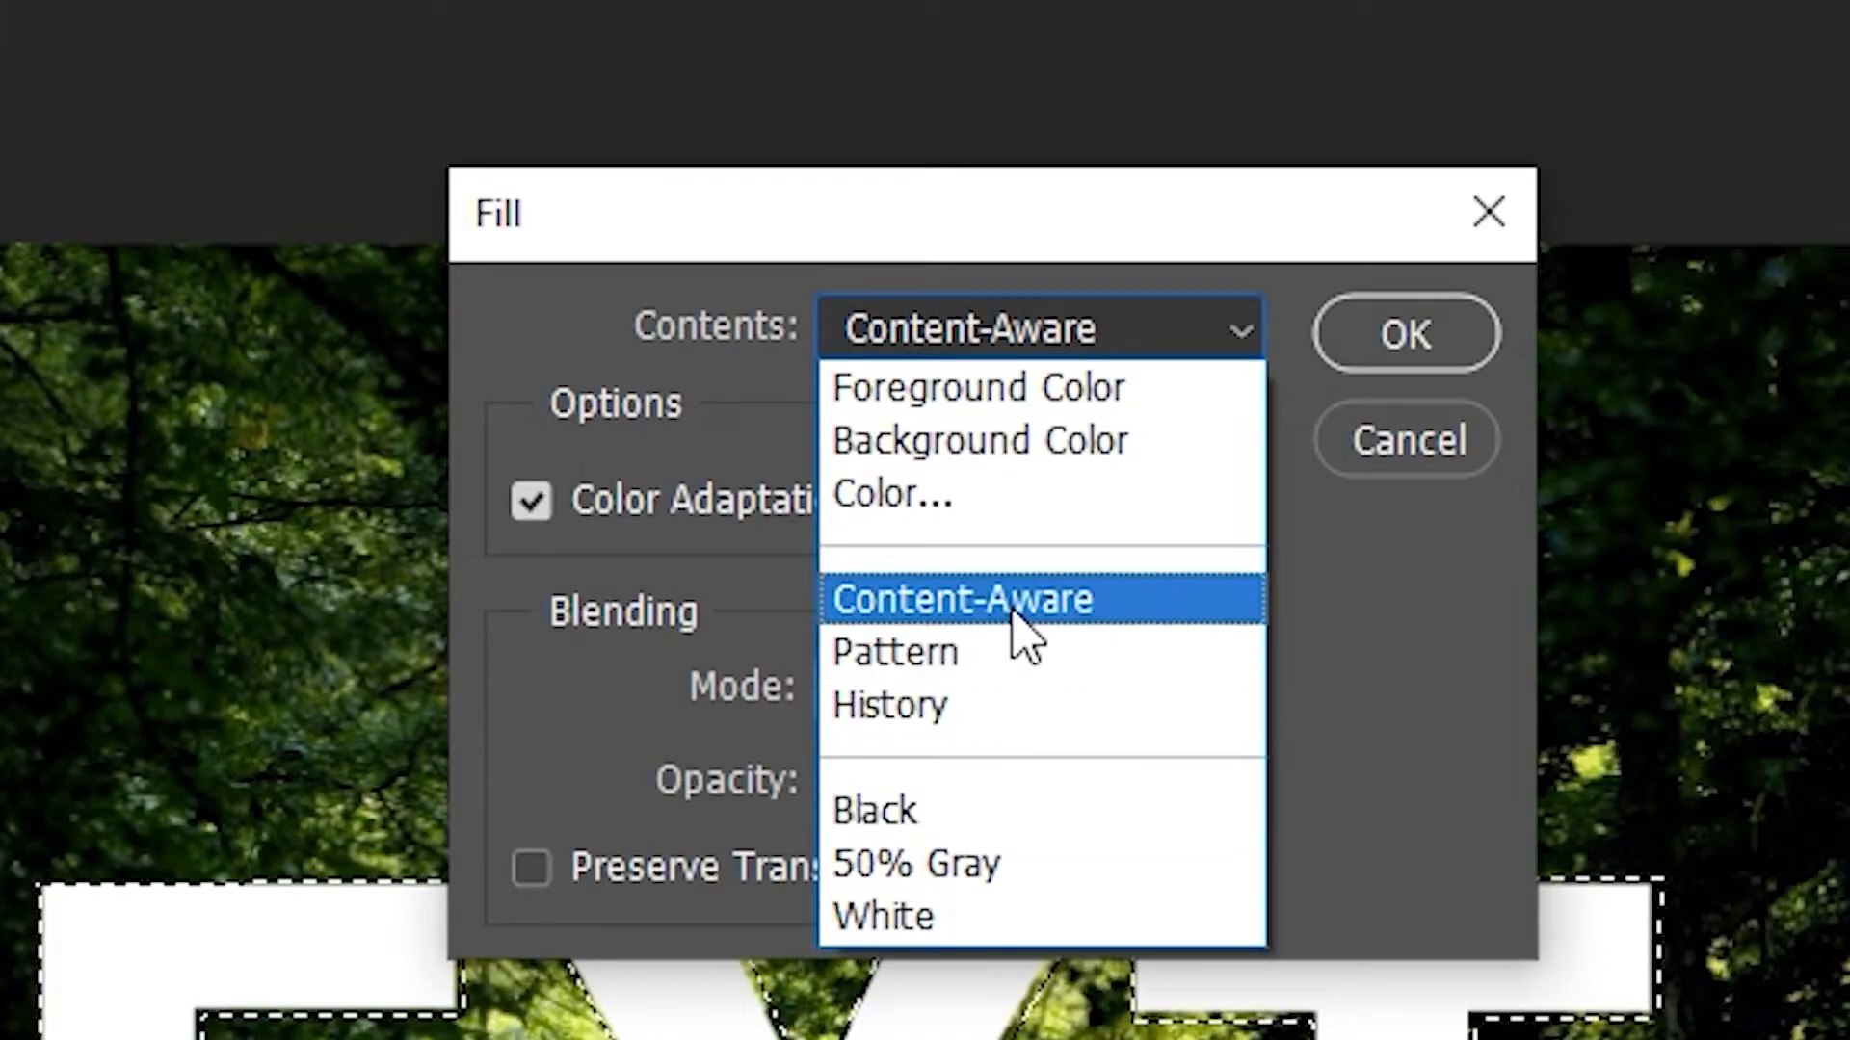
{"action": "mouse_move", "coordinate": [1015, 638]}
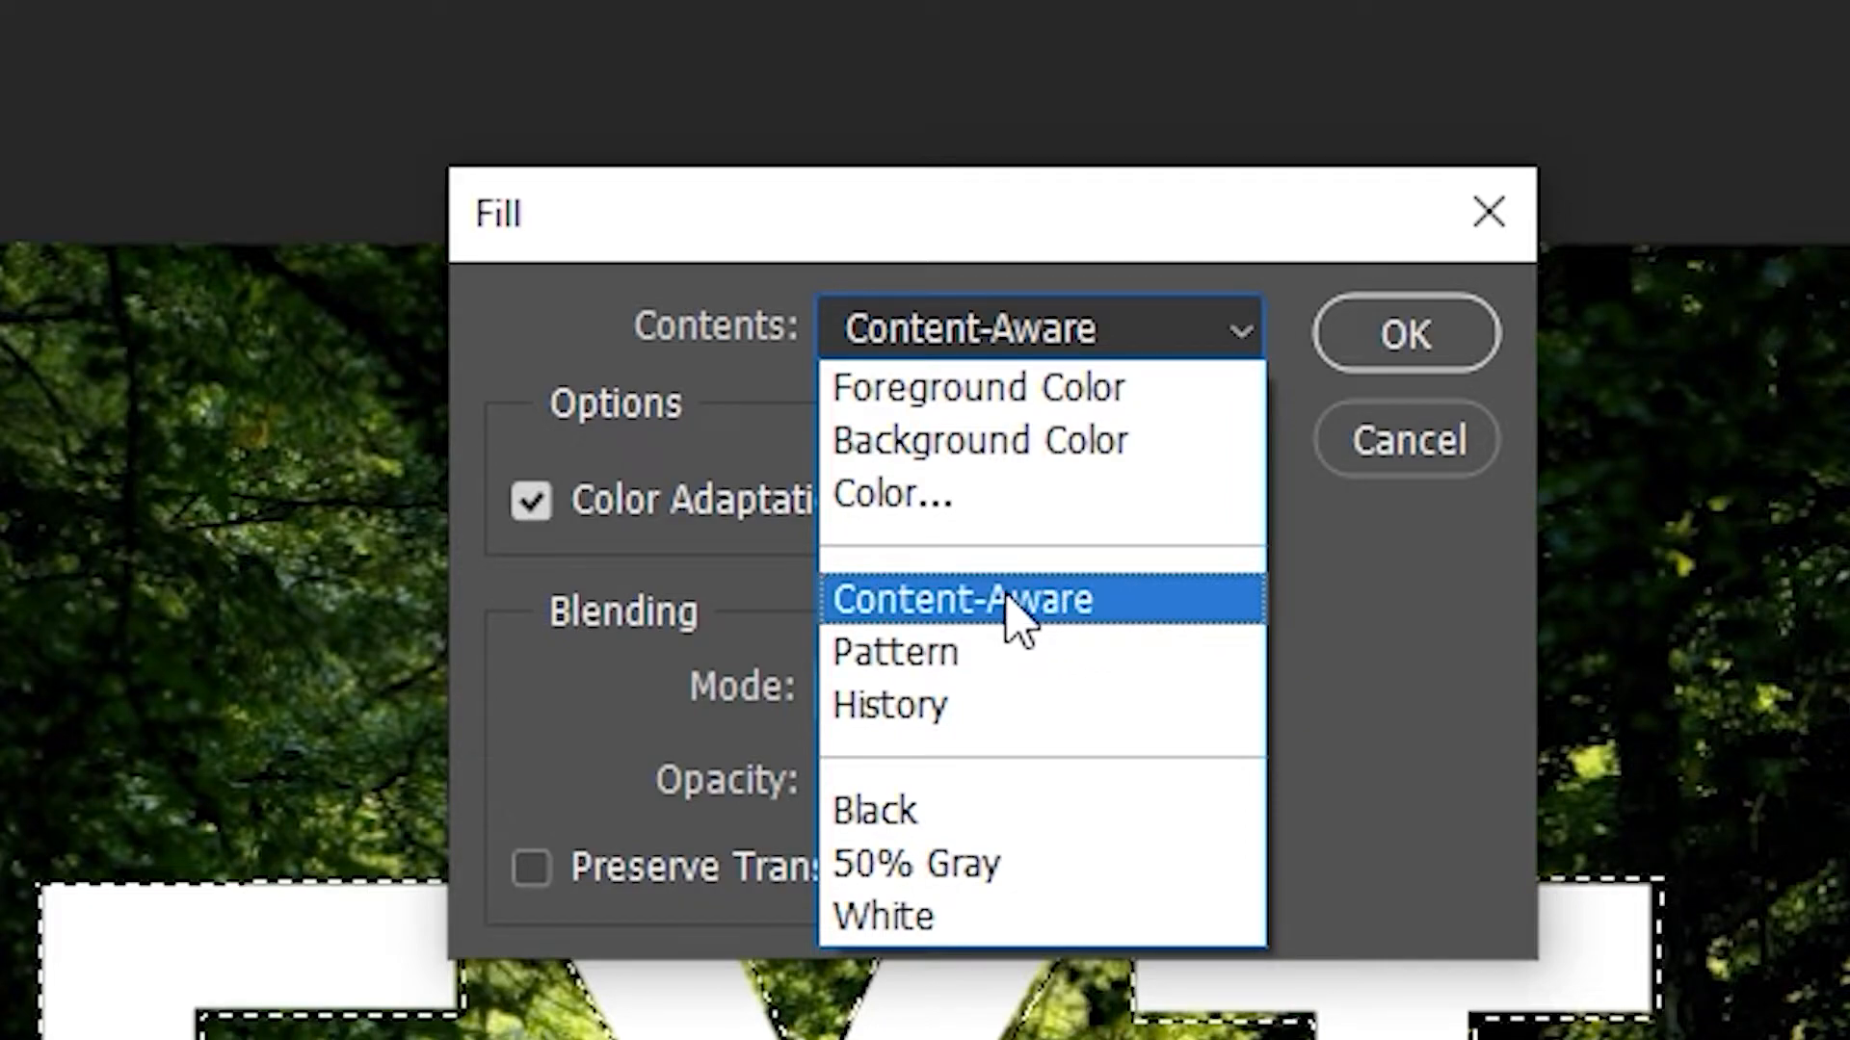
{"action": "left_click", "coordinate": [964, 600]}
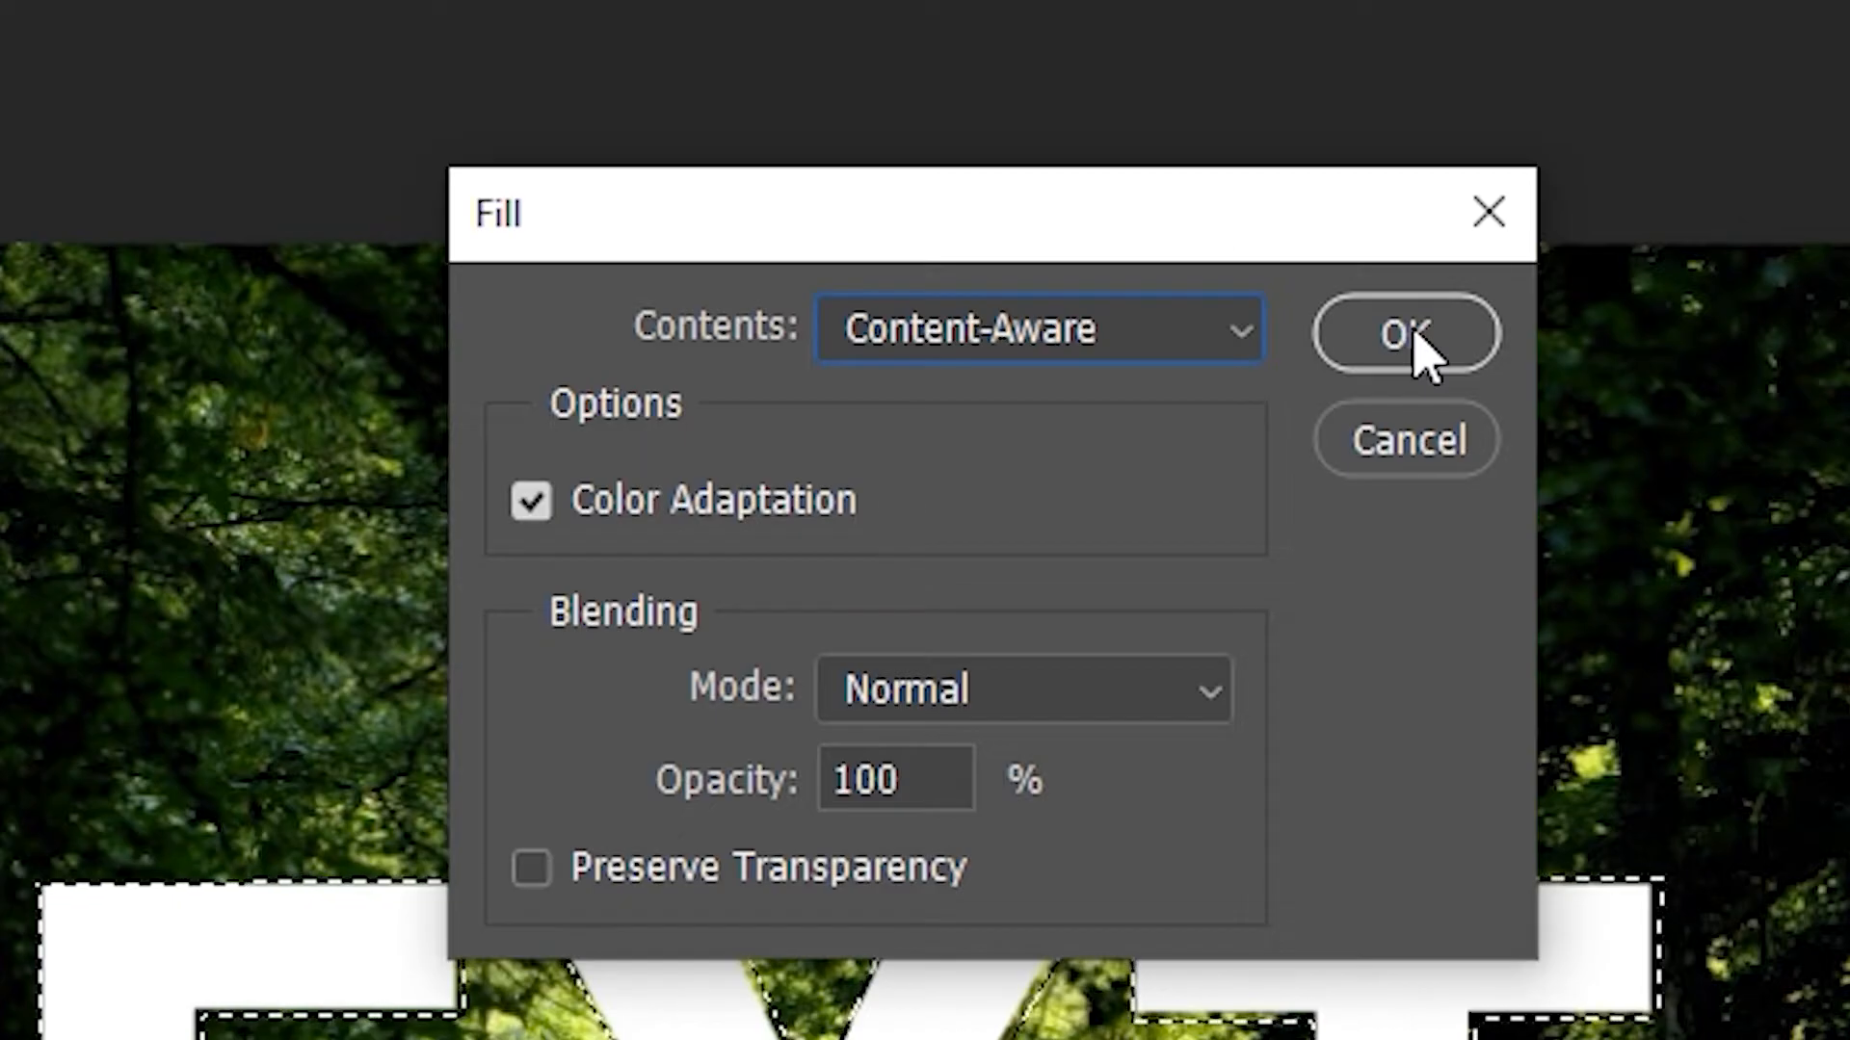
{"action": "left_click", "coordinate": [1404, 333]}
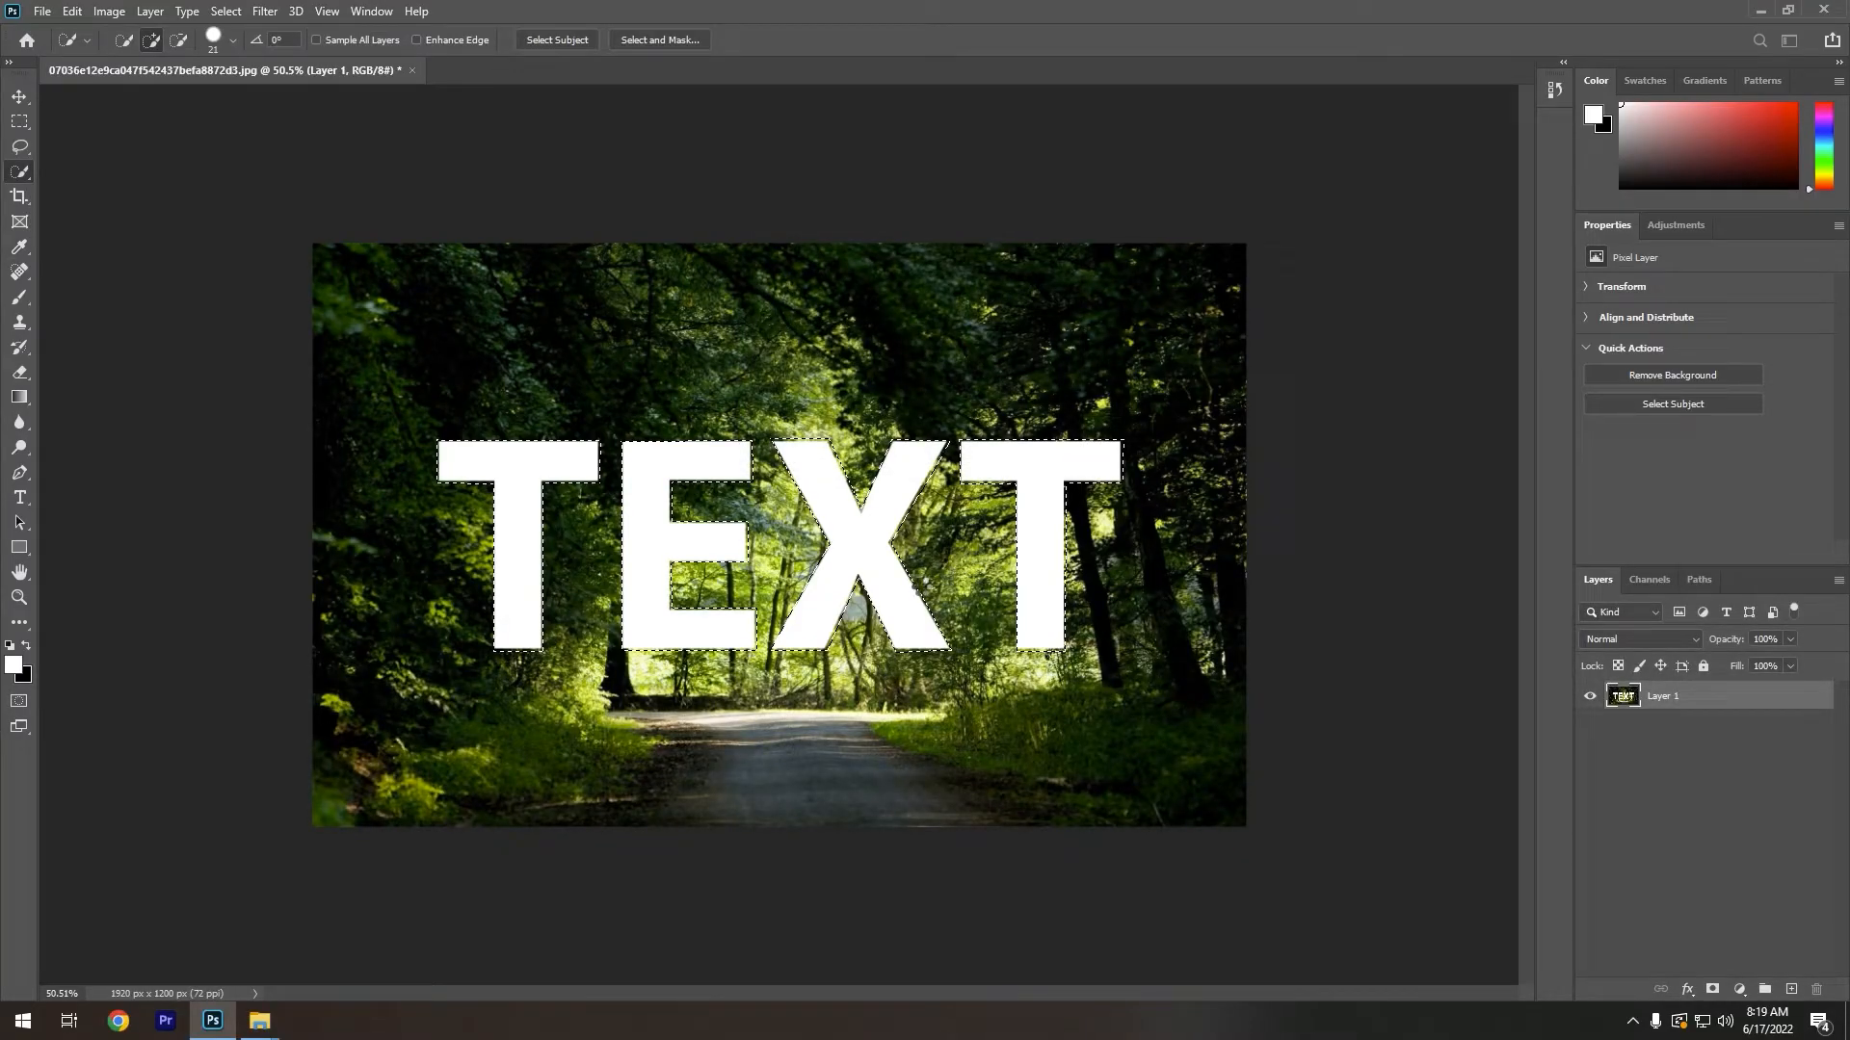